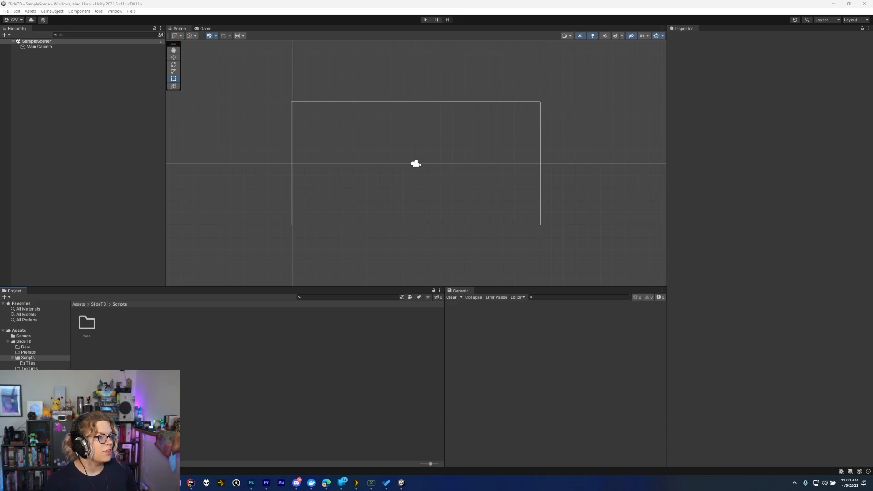
Step: Create an NpcCharacter C# script in the Scripts folder and open it in the editor
{"action": "right_click", "coordinate": [87, 325]}
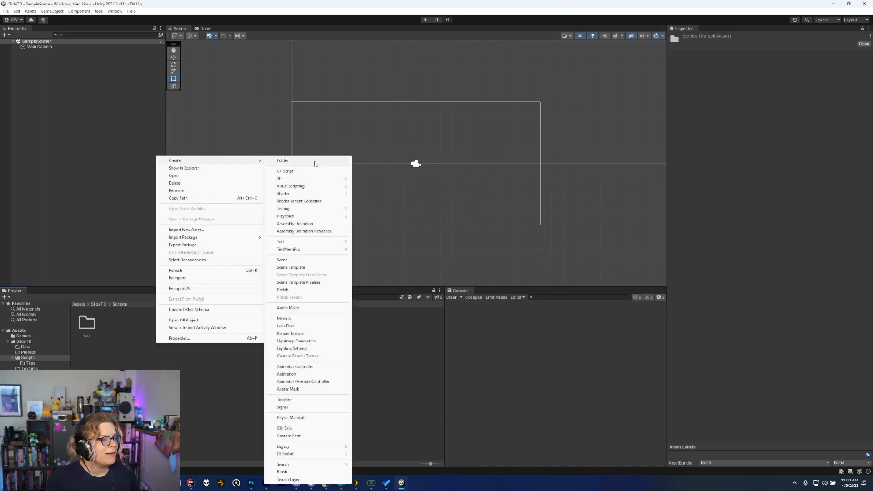
{"action": "left_click", "coordinate": [285, 171]}
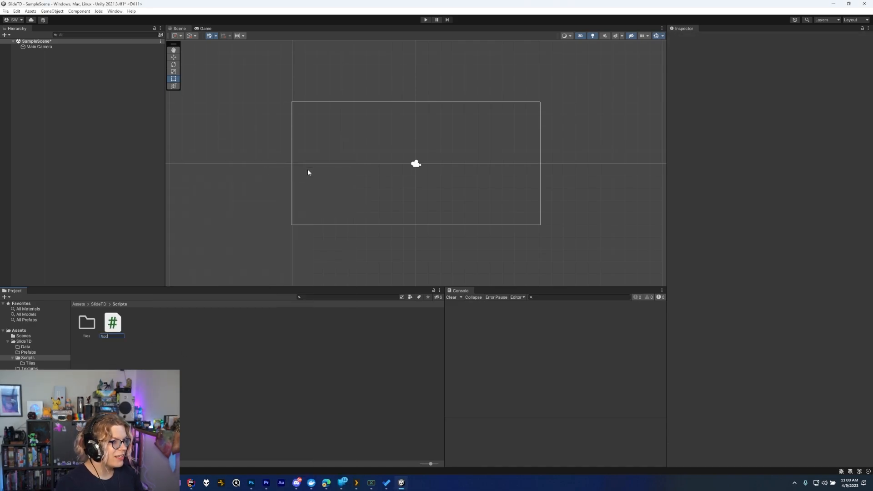
{"action": "type", "text": "NpcCharacter"}
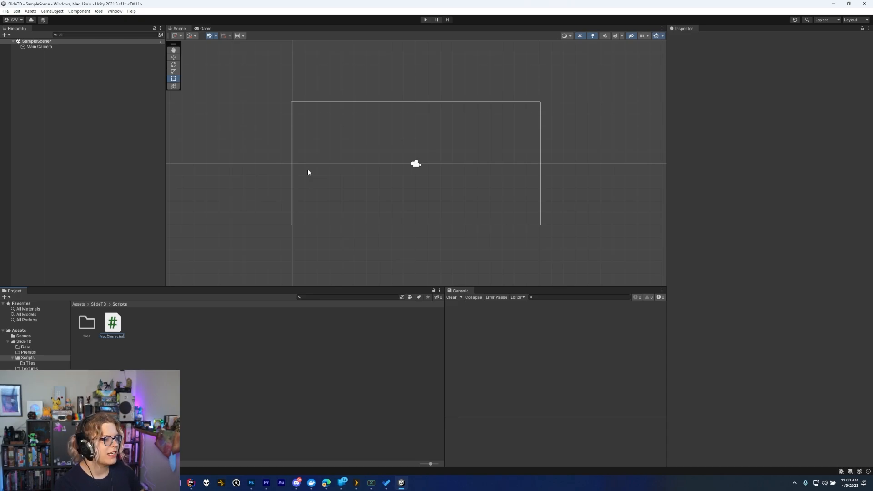
{"action": "double_click", "coordinate": [112, 323]}
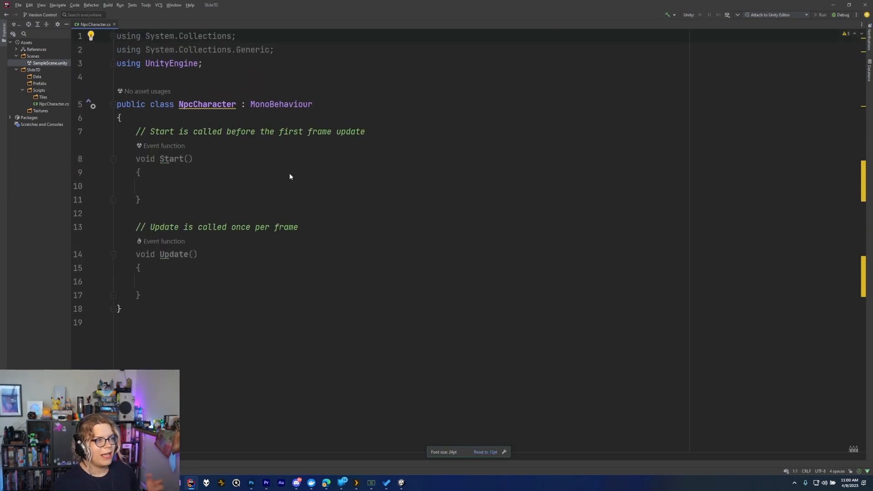
{"action": "mouse_move", "coordinate": [283, 154]}
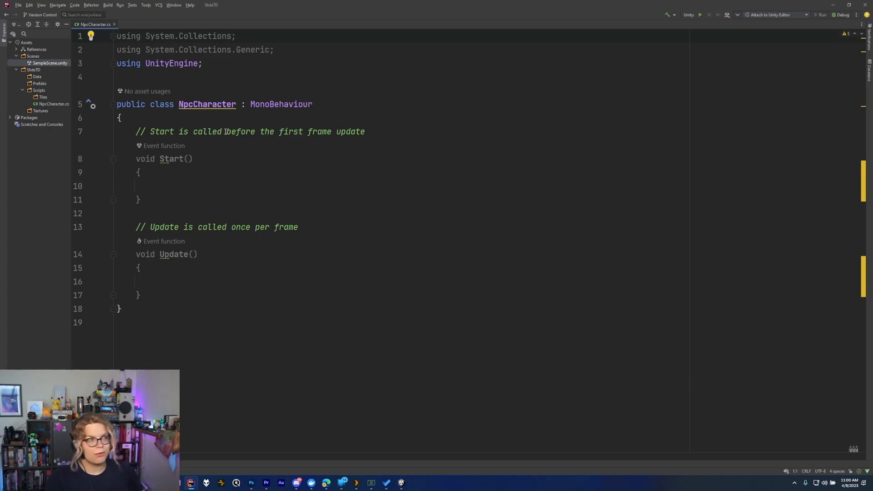
Step: Declare a public string jsonBlob field inside the NpcCharacter class
{"action": "key", "text": "Enter"}
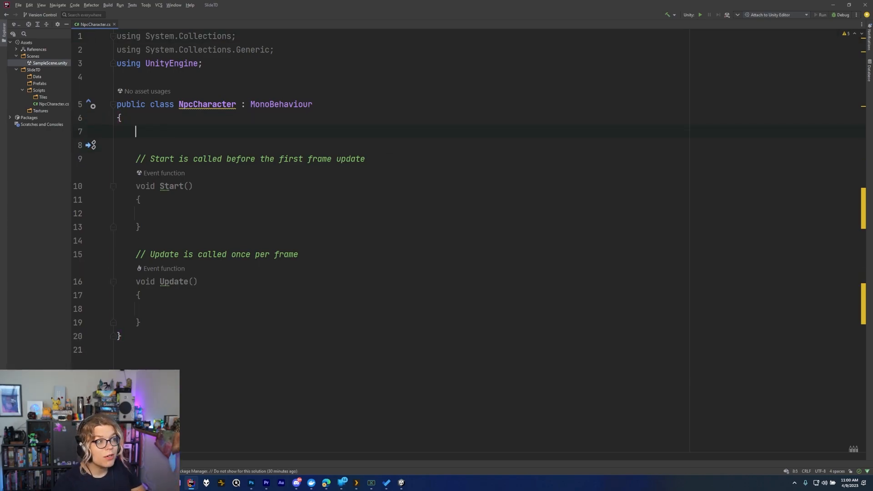
{"action": "type", "text": "public N"}
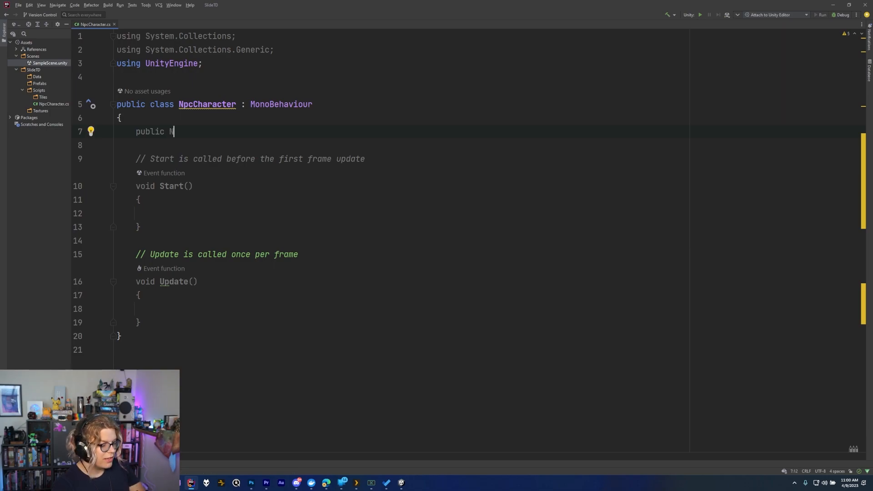
{"action": "type", "text": "string"}
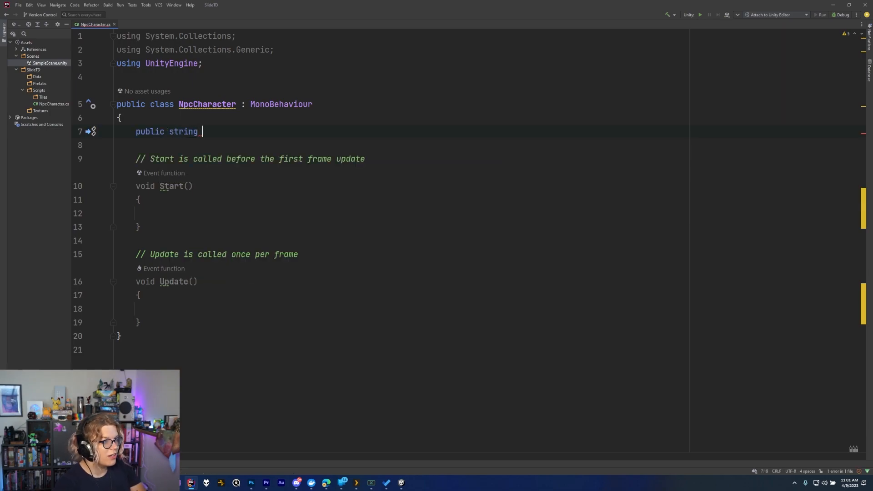
{"action": "type", "text": "j"}
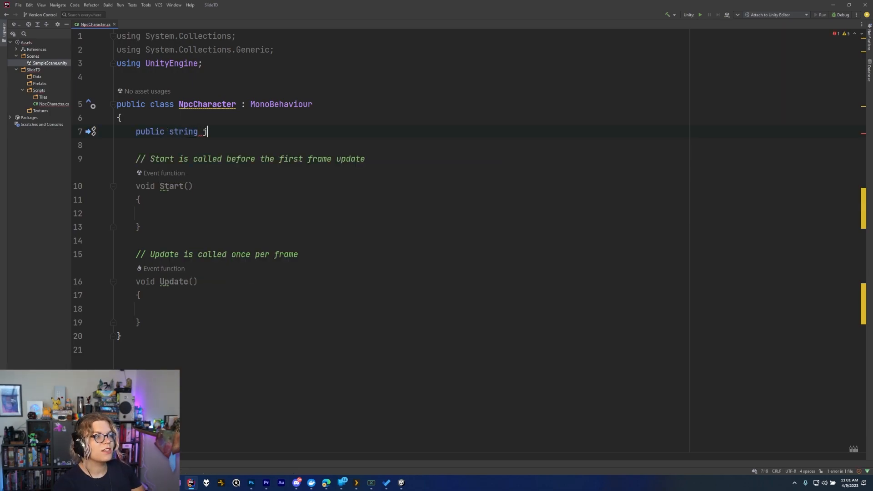
{"action": "type", "text": "sonBlob;"}
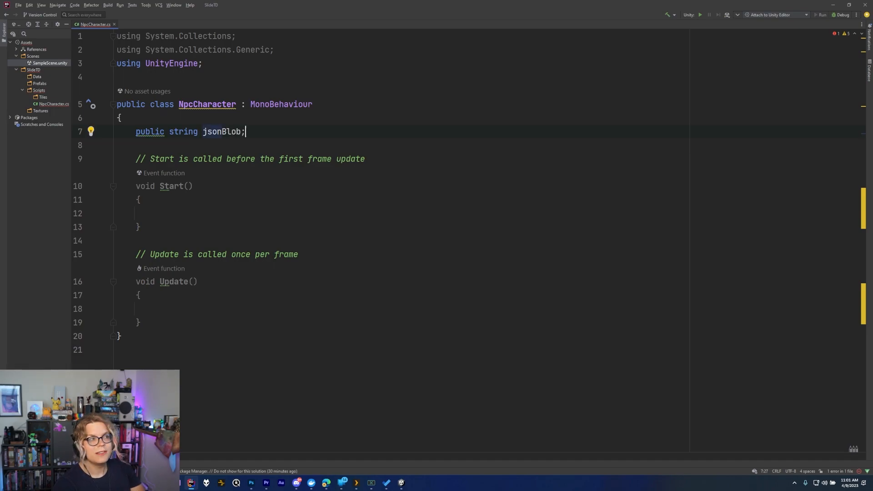
Step: Add a private NpcData data field below jsonBlob
{"action": "key", "text": "enter"}
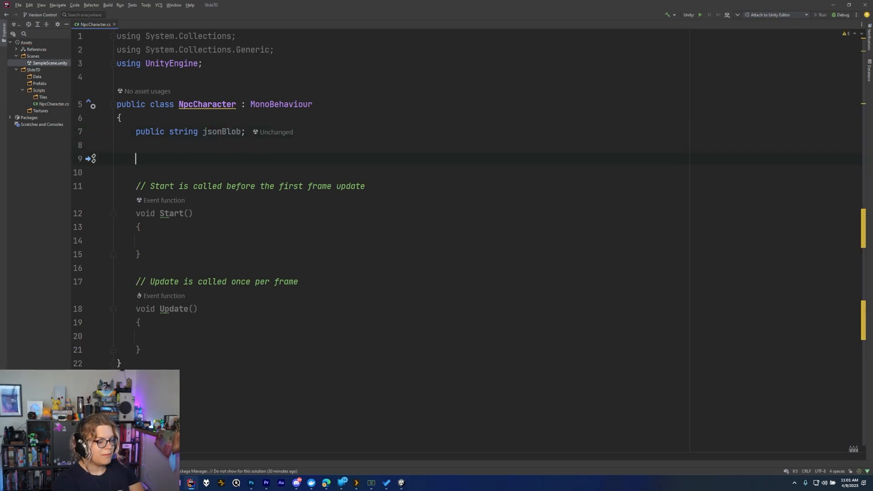
{"action": "type", "text": "private"}
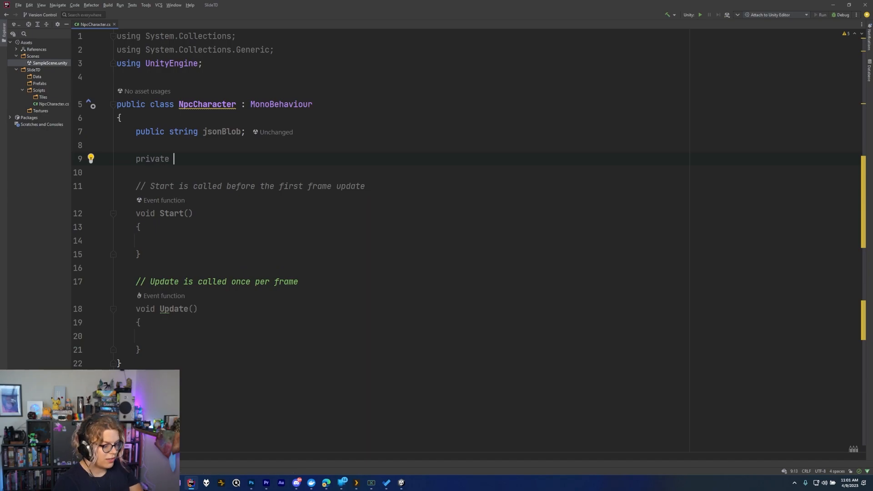
{"action": "type", "text": "NpcData_d"}
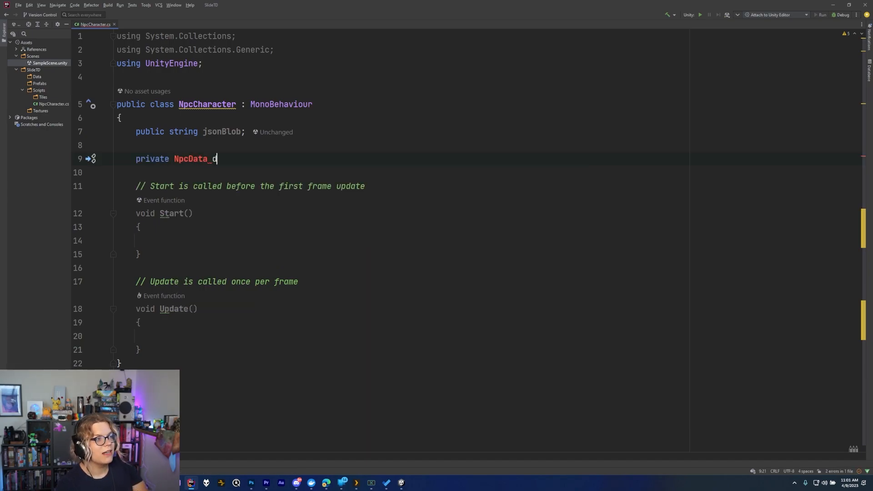
{"action": "type", "text": "ata;"}
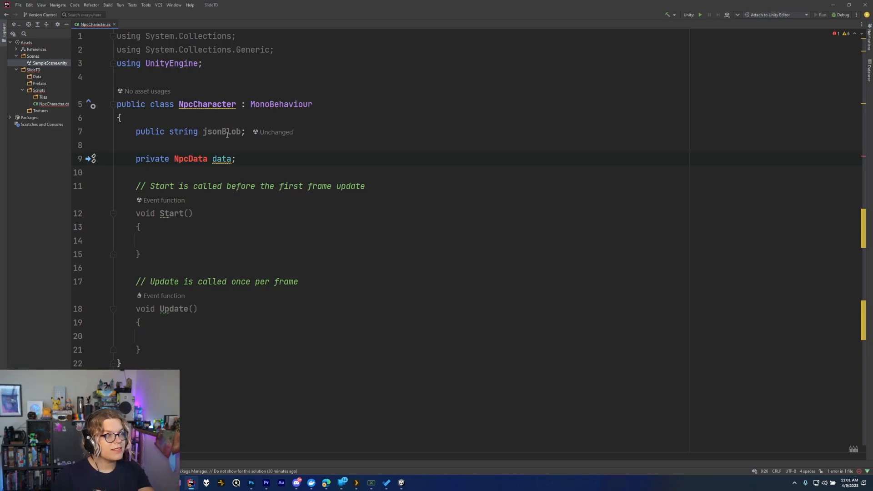
{"action": "double_click", "coordinate": [223, 132]}
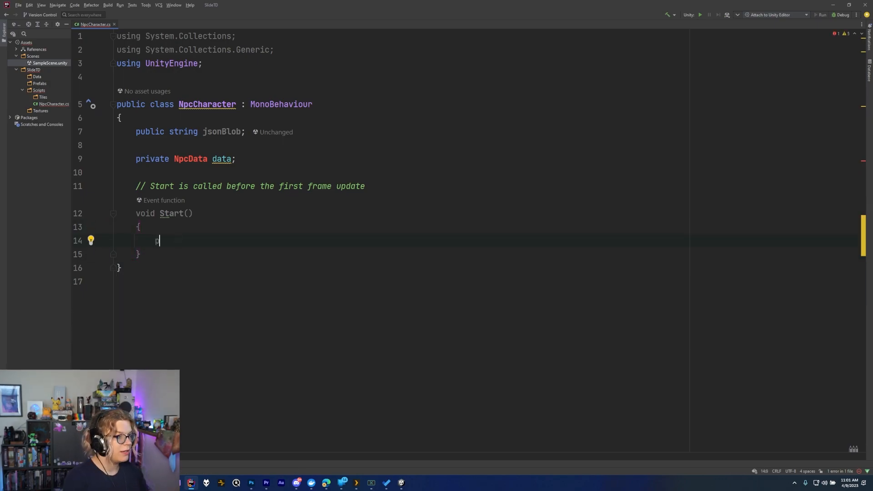
Step: In Start, Debug.Log an interpolated string of data.name and data.Health
{"action": "type", "text": "Debug.L"}
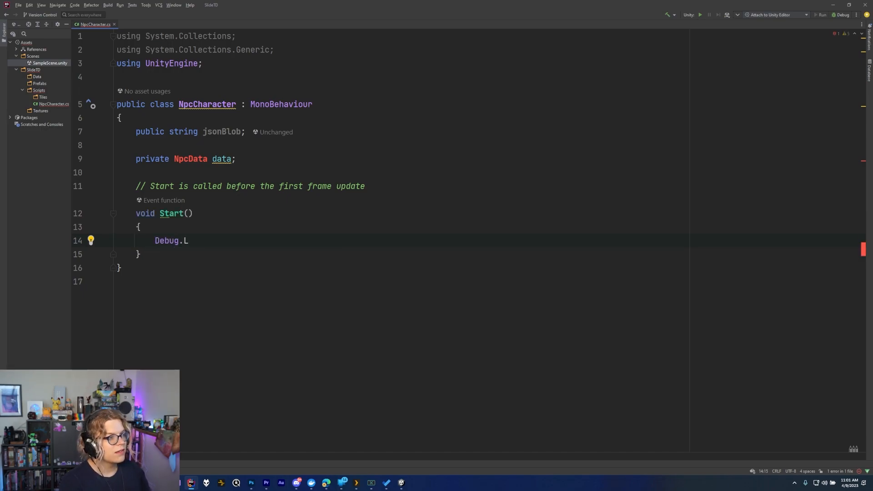
{"action": "type", "text": "og("}
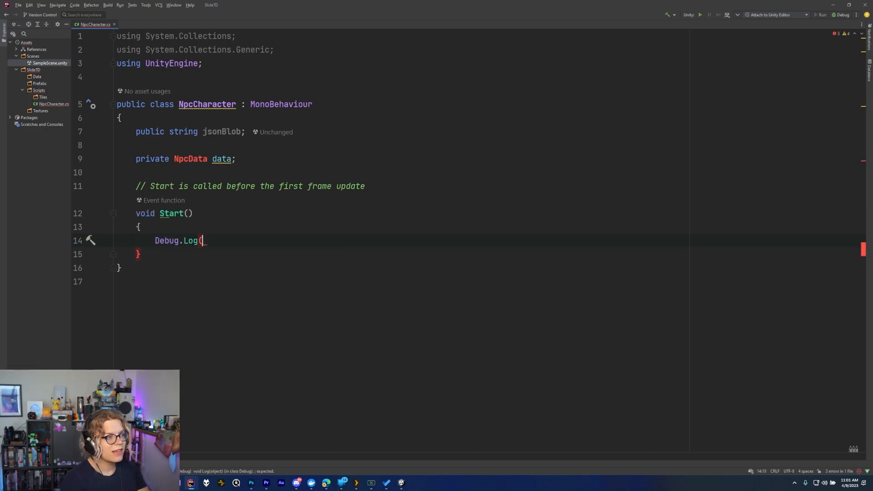
{"action": "type", "text": "$\"{data.name}: {data."}
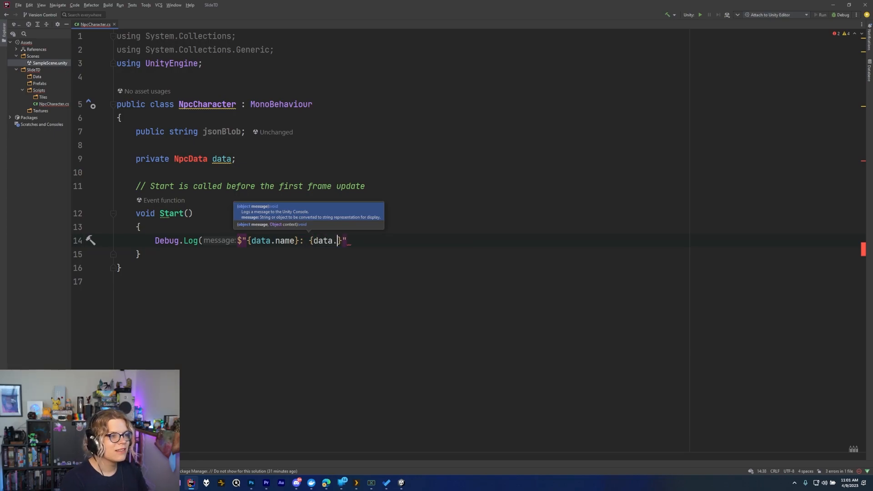
{"action": "type", "text": "health"}
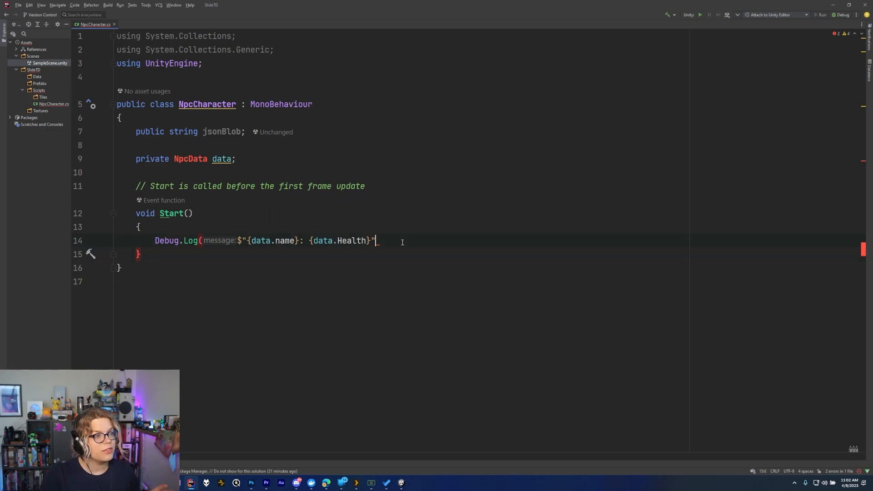
{"action": "type", "text": ");"}
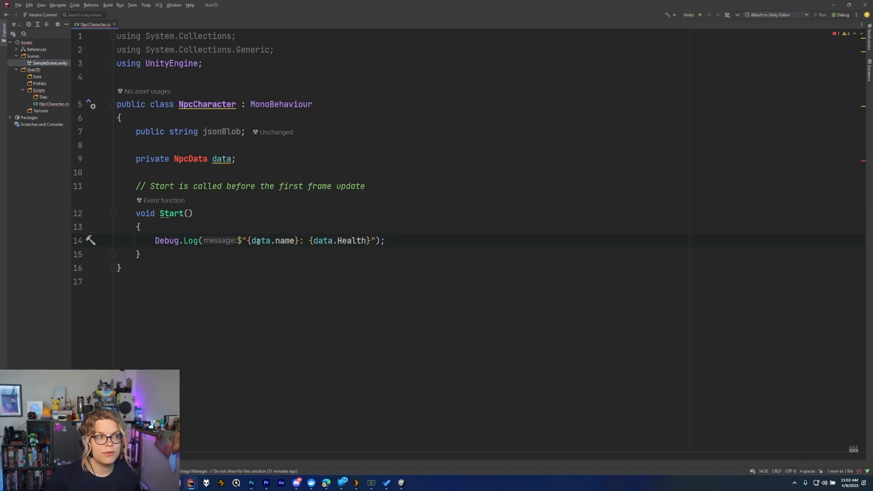
{"action": "left_click", "coordinate": [169, 282]}
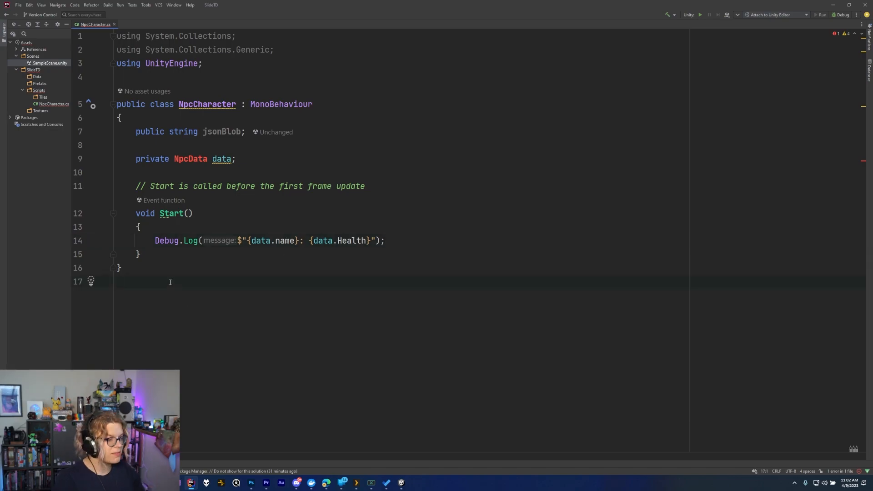
Step: Write public class NpcData with a string name field and int Health { get; set; }
{"action": "type", "text": "public"}
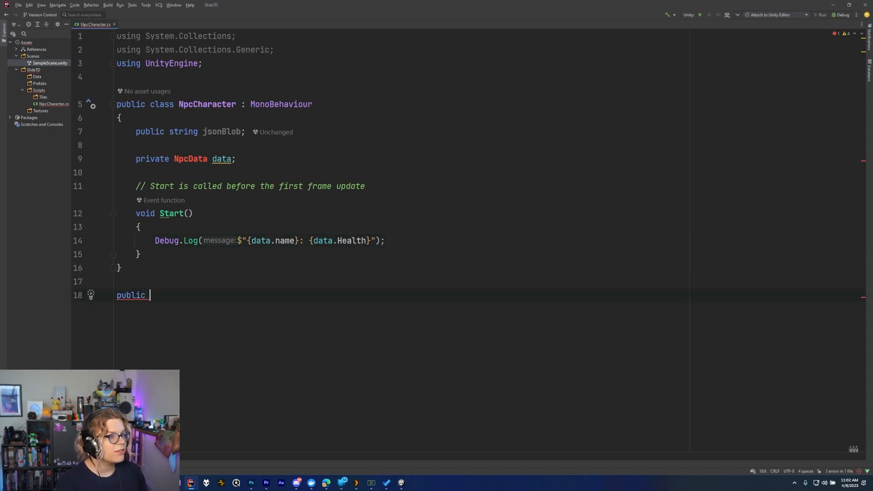
{"action": "type", "text": "class NpcData"}
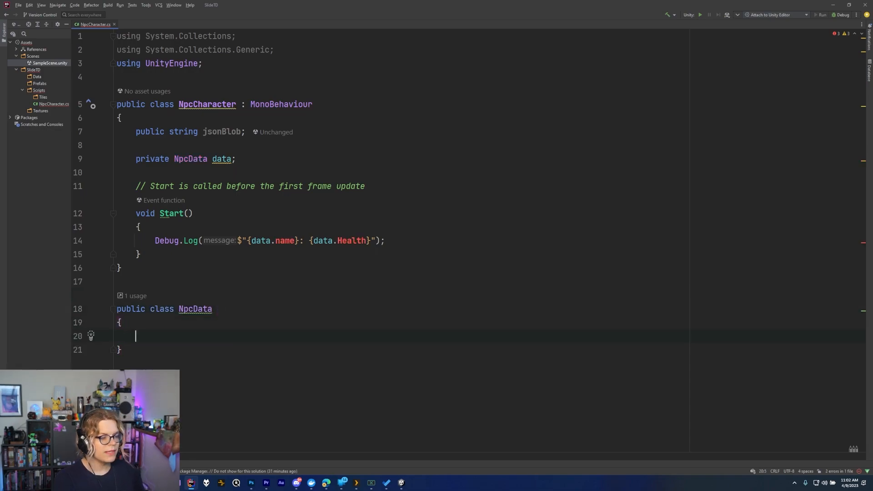
{"action": "type", "text": "public"}
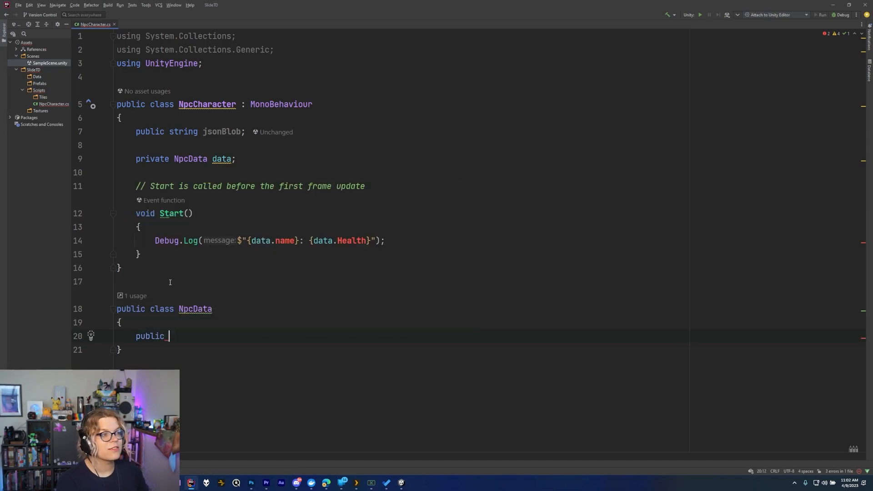
{"action": "type", "text": "string name;"}
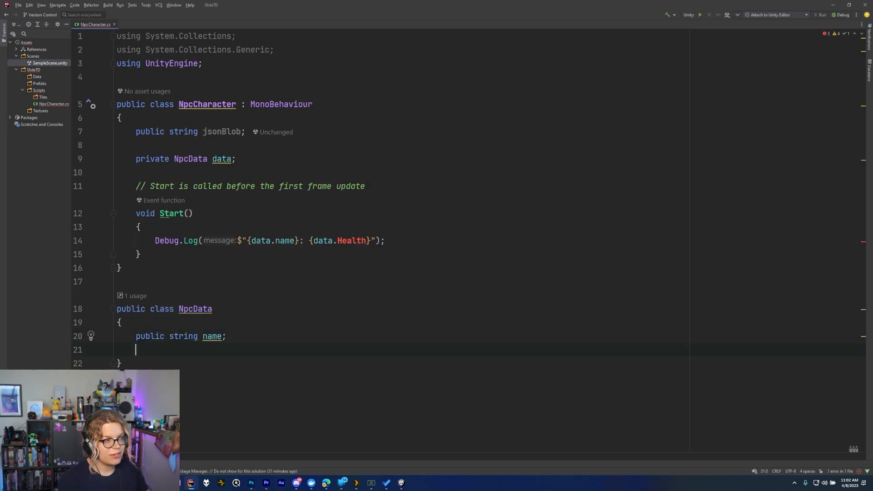
{"action": "type", "text": "public int Health"}
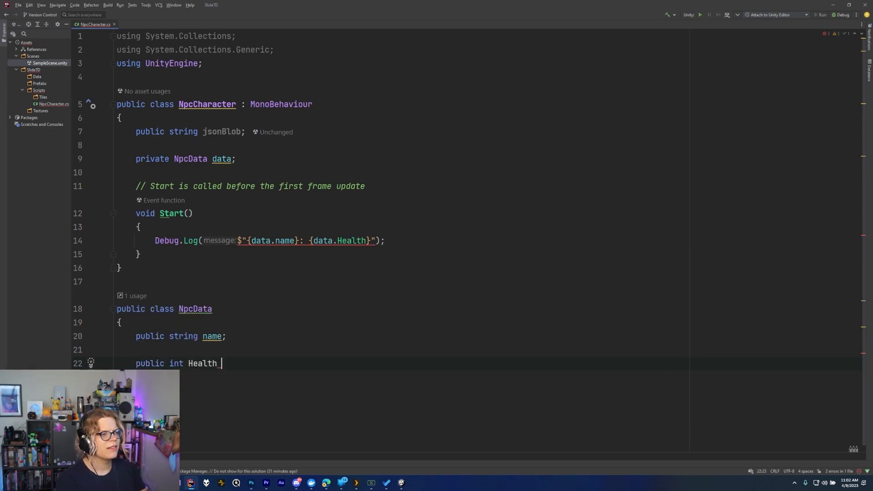
{"action": "type", "text": "{ get; }"}
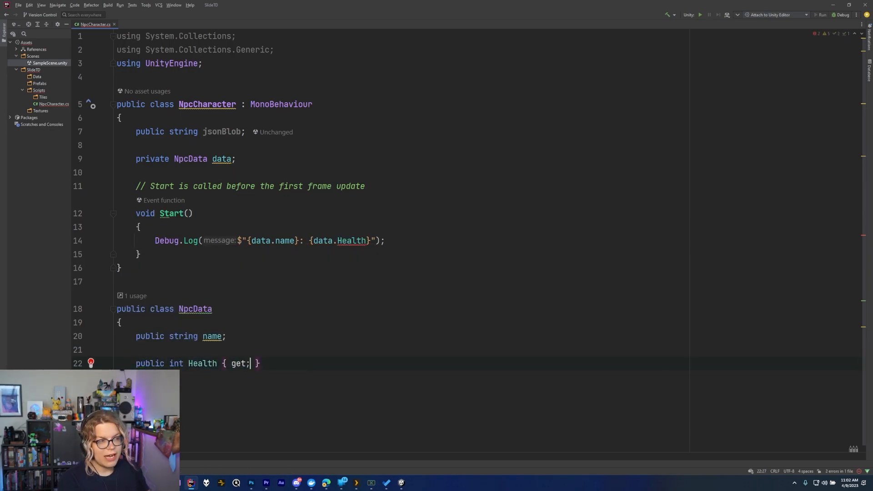
{"action": "type", "text": "set;"}
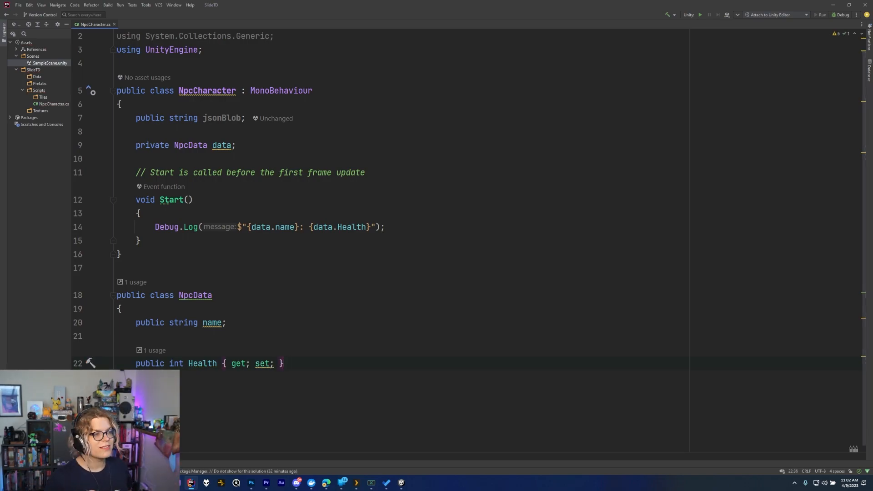
{"action": "scroll", "scroll_direction": "up", "scroll_amount": 3}
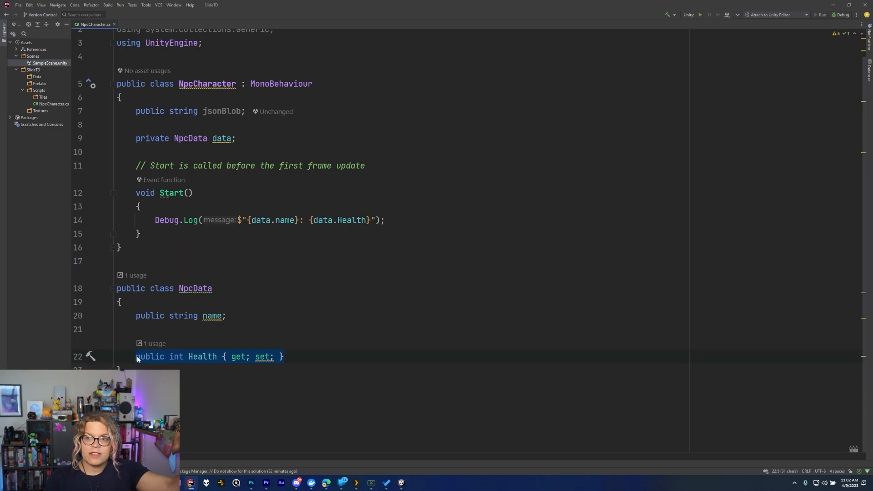
{"action": "mouse_move", "coordinate": [246, 357]}
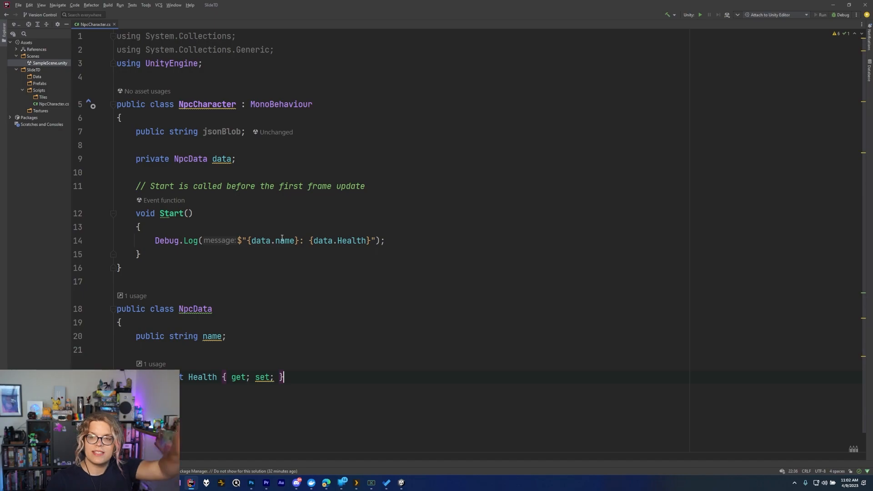
{"action": "mouse_move", "coordinate": [285, 240]}
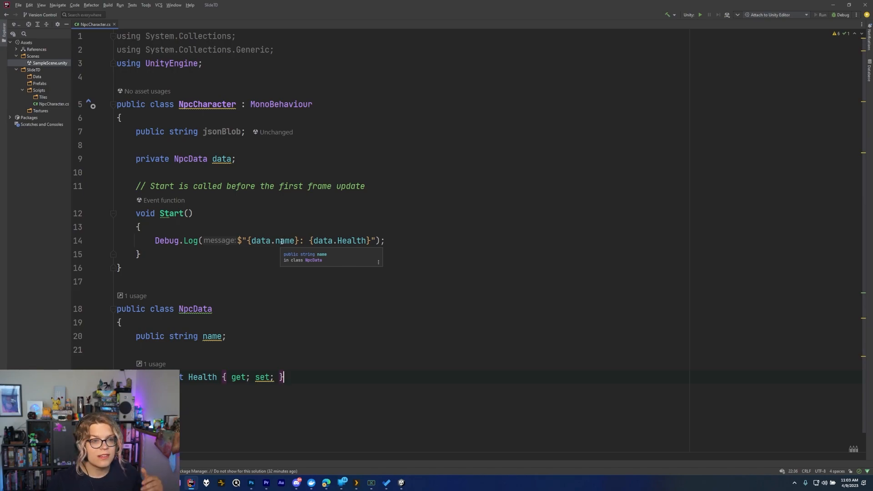
Step: Review the NpcCharacter and NpcData code without making changes
{"action": "left_click", "coordinate": [211, 267]}
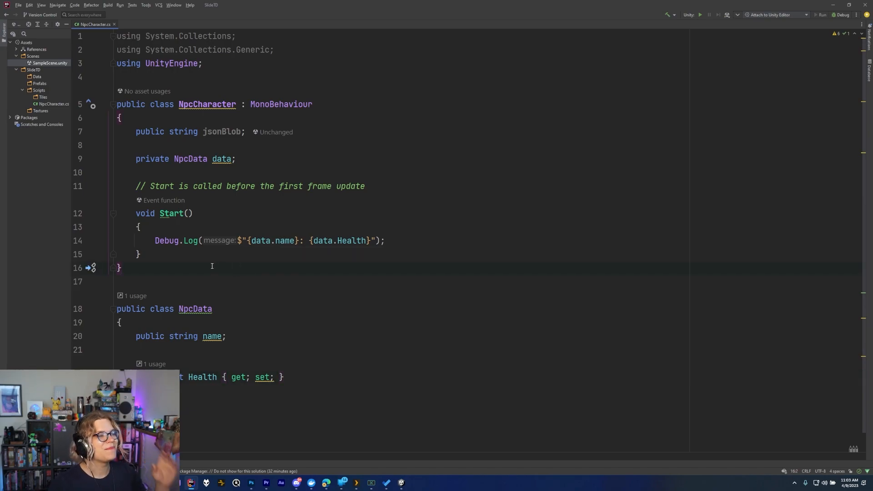
{"action": "left_click", "coordinate": [234, 158]}
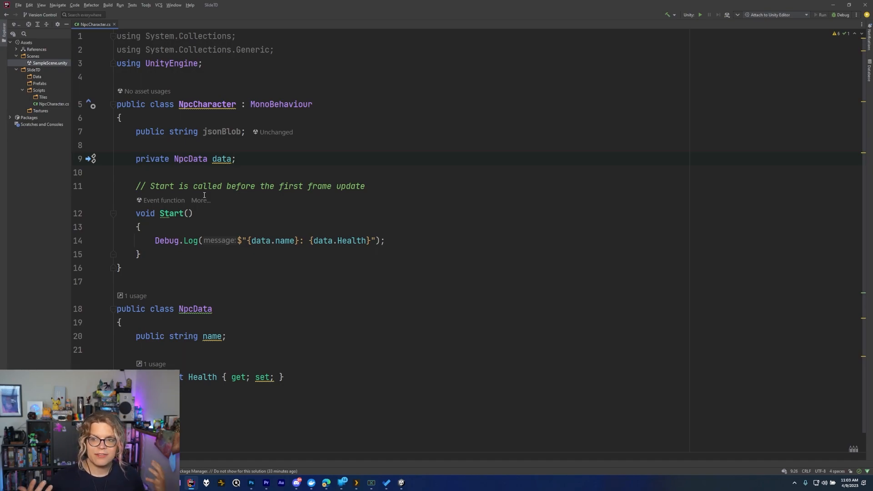
{"action": "mouse_move", "coordinate": [186, 184]}
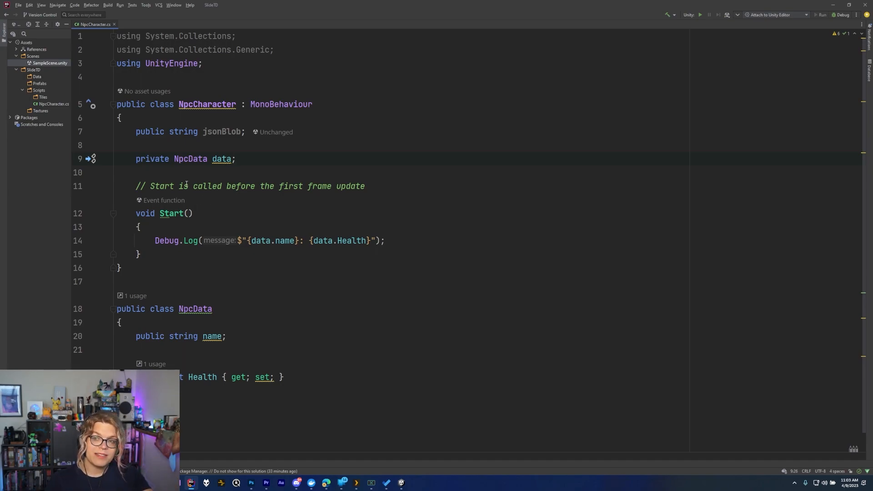
{"action": "left_click", "coordinate": [235, 159]}
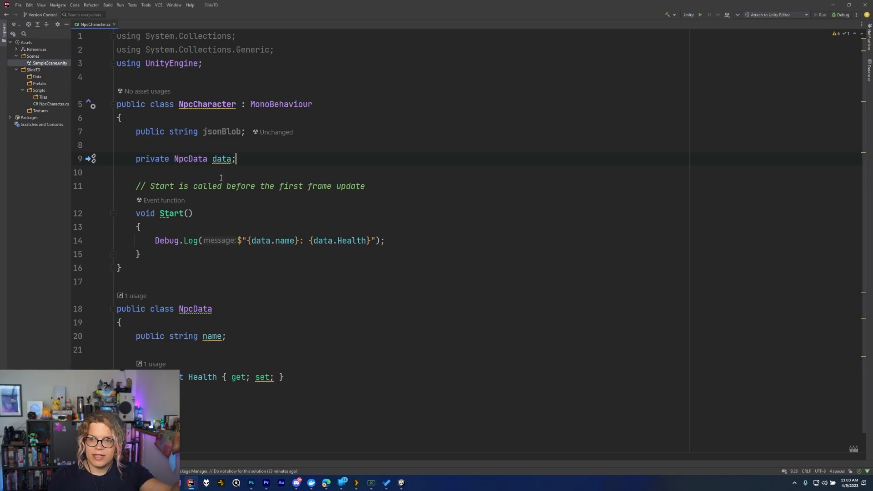
{"action": "mouse_move", "coordinate": [245, 194]}
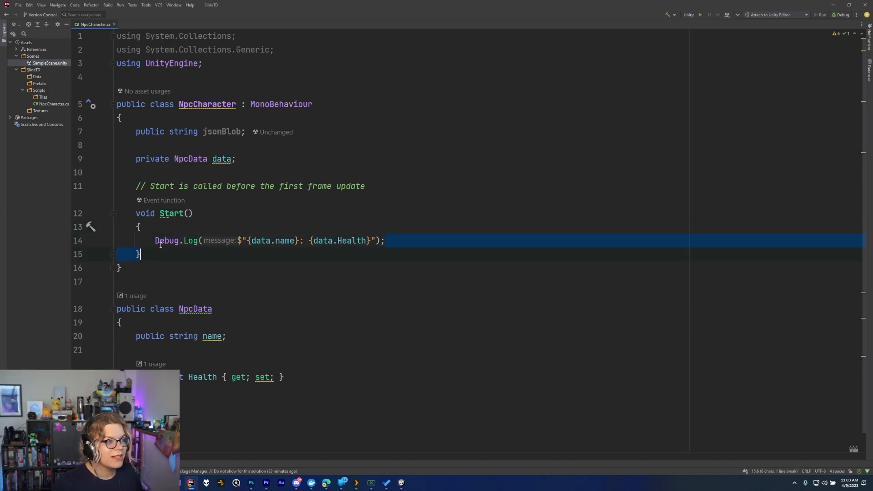
Step: Above Debug.Log, assign data = JsonConvert.DeserializeObject<NpcData>(jsonBlob), importing Newtonsoft.Json
{"action": "key", "text": "Return"}
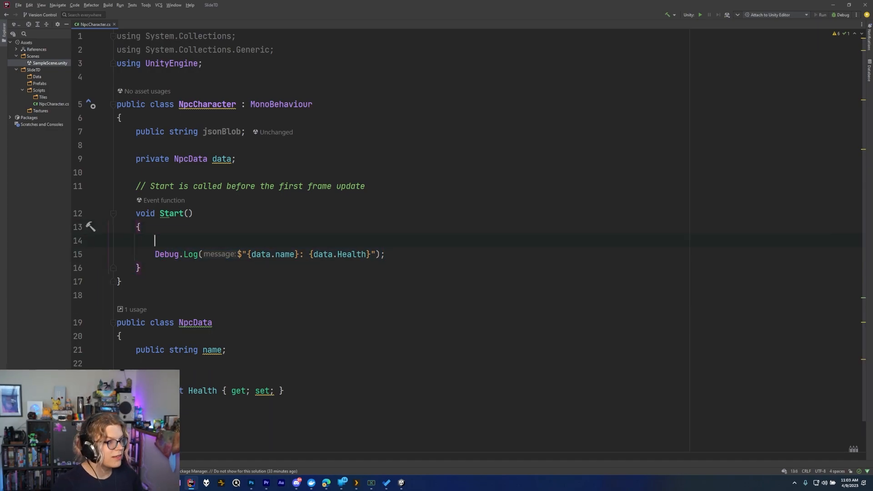
{"action": "type", "text": "data ="}
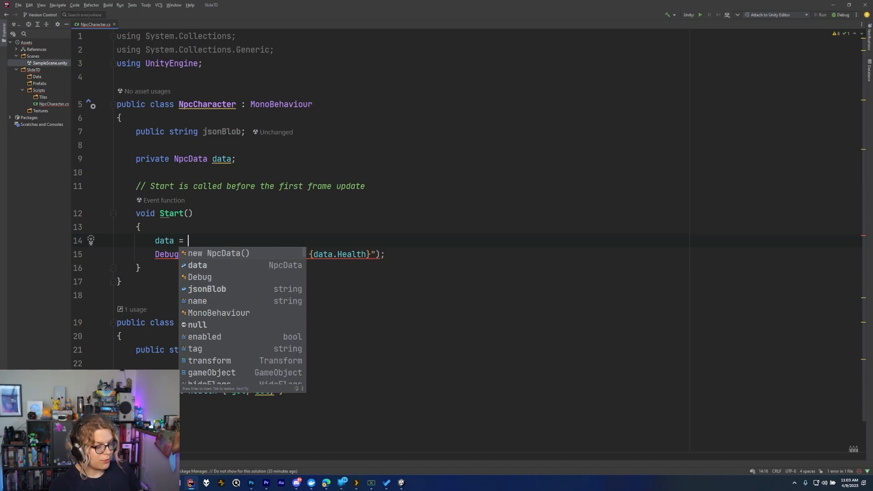
{"action": "type", "text": "JsonConvert."}
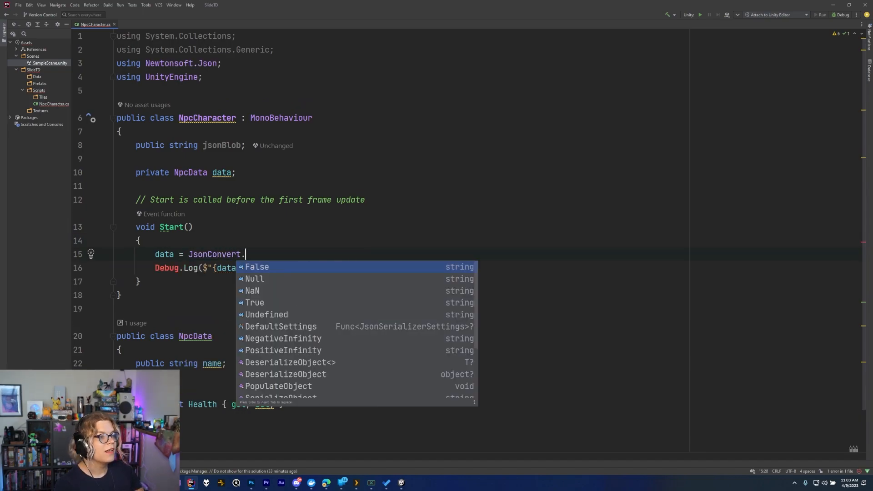
{"action": "type", "text": "DeserializeObject<>("}
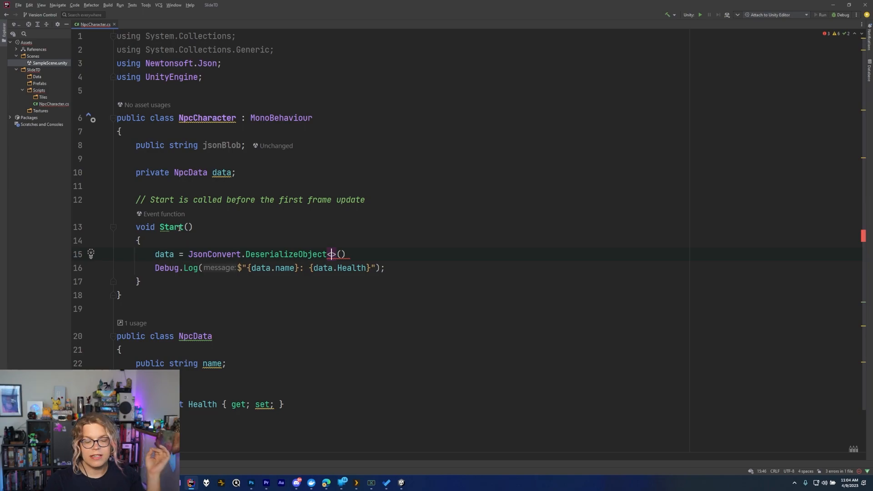
{"action": "mouse_move", "coordinate": [178, 227]}
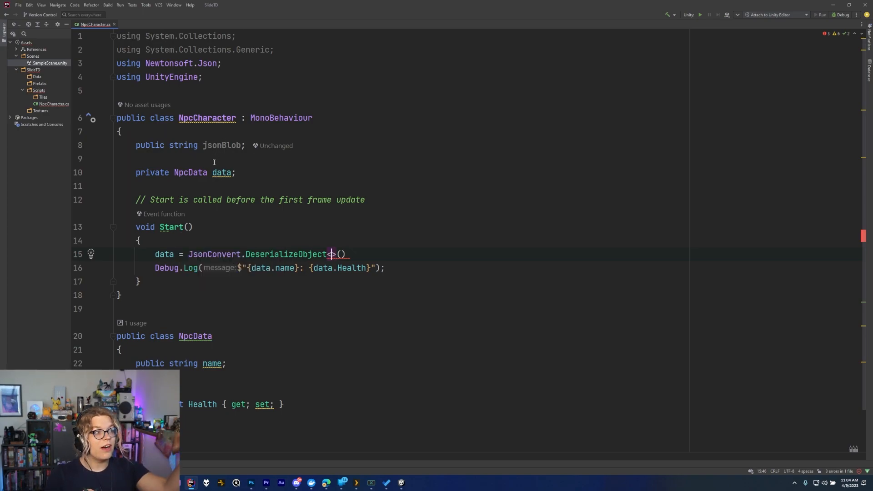
{"action": "double_click", "coordinate": [221, 145]}
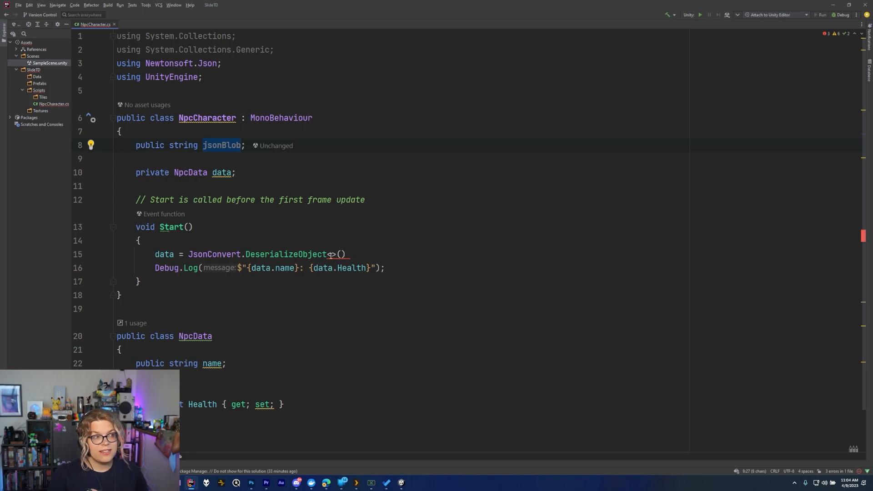
{"action": "type", "text": "<NpcData"}
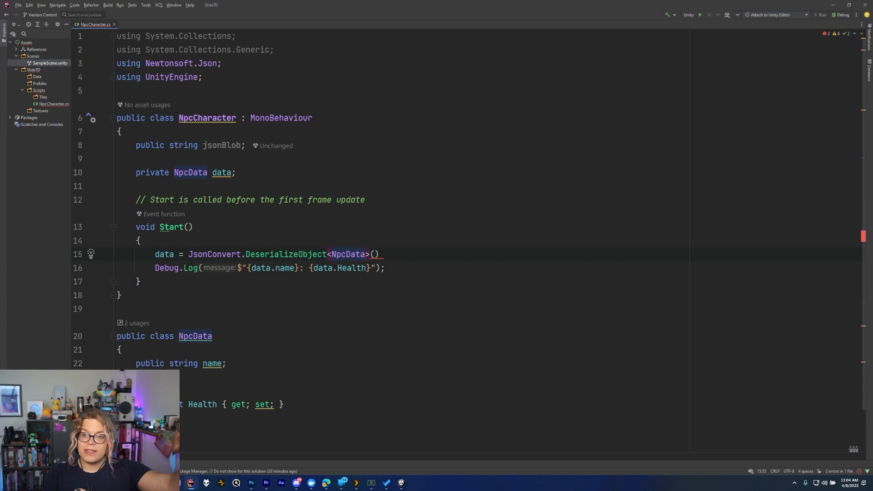
{"action": "left_click", "coordinate": [340, 255]}
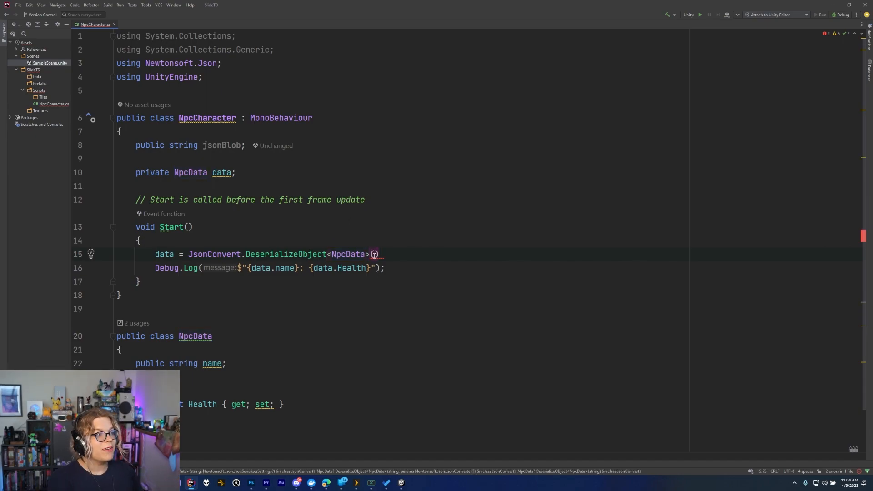
{"action": "type", "text": "jsonBlob"}
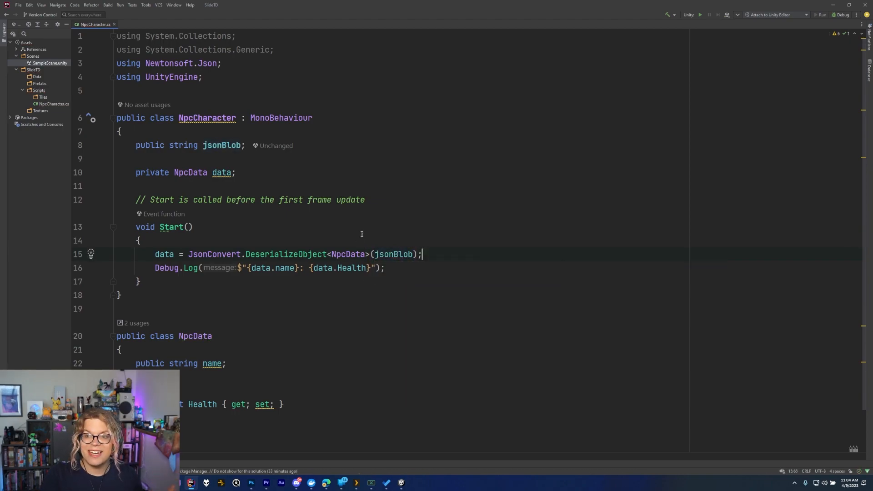
{"action": "mouse_move", "coordinate": [405, 278]}
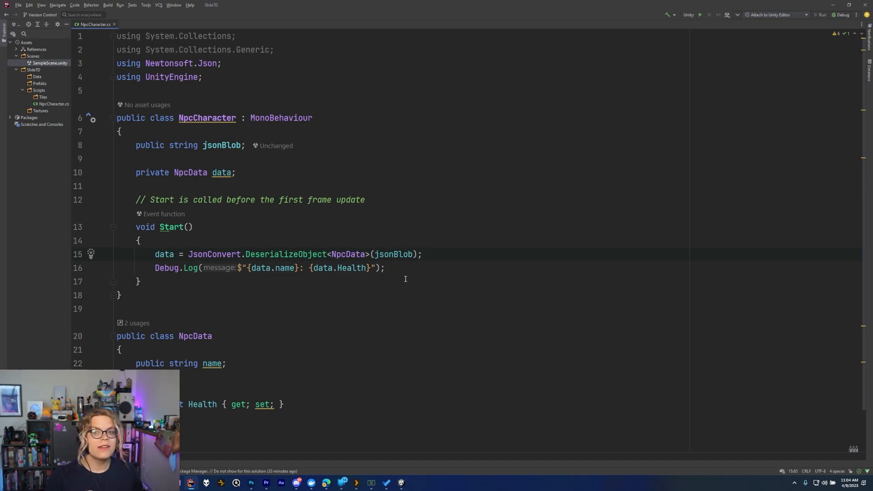
{"action": "left_click", "coordinate": [318, 146]}
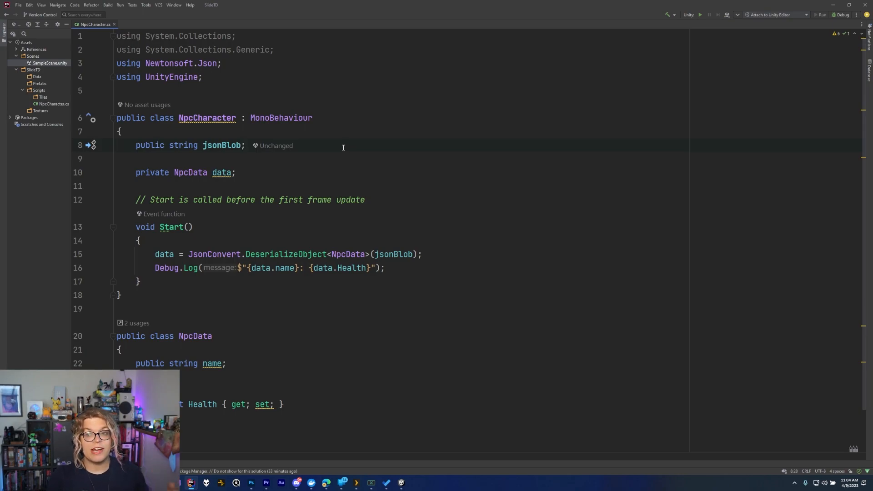
{"action": "mouse_move", "coordinate": [365, 183]}
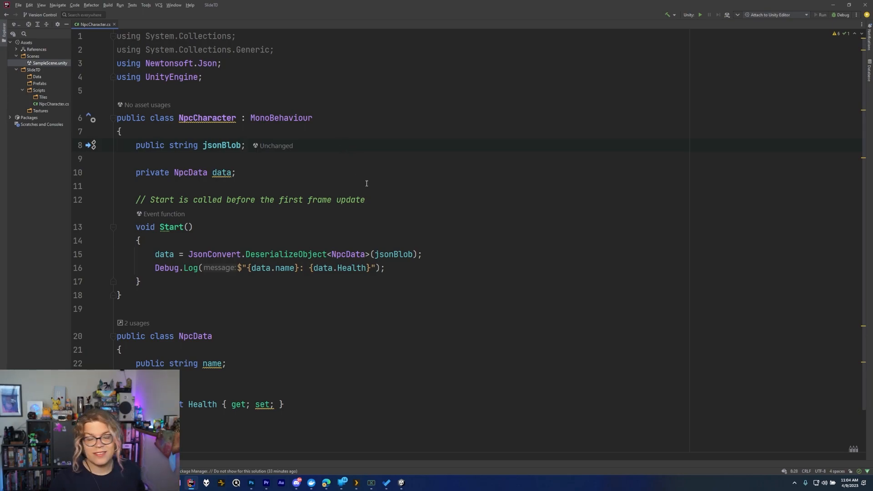
{"action": "mouse_move", "coordinate": [289, 254]}
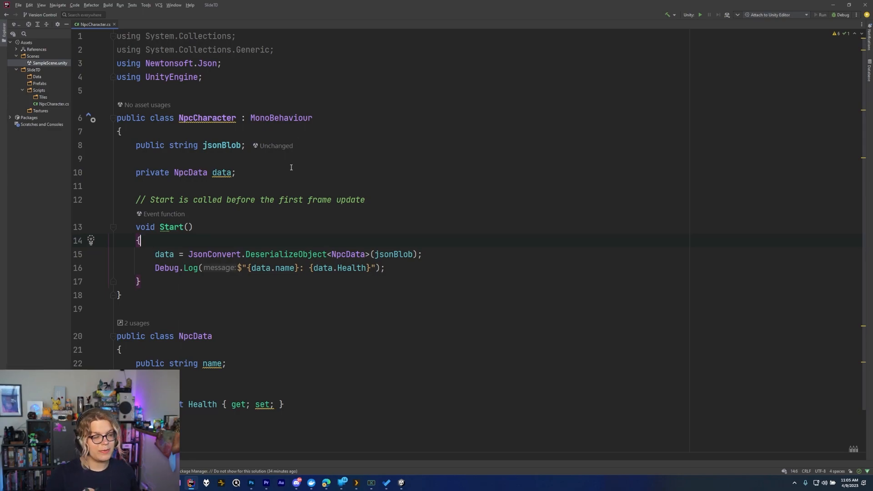
{"action": "left_click", "coordinate": [422, 254]}
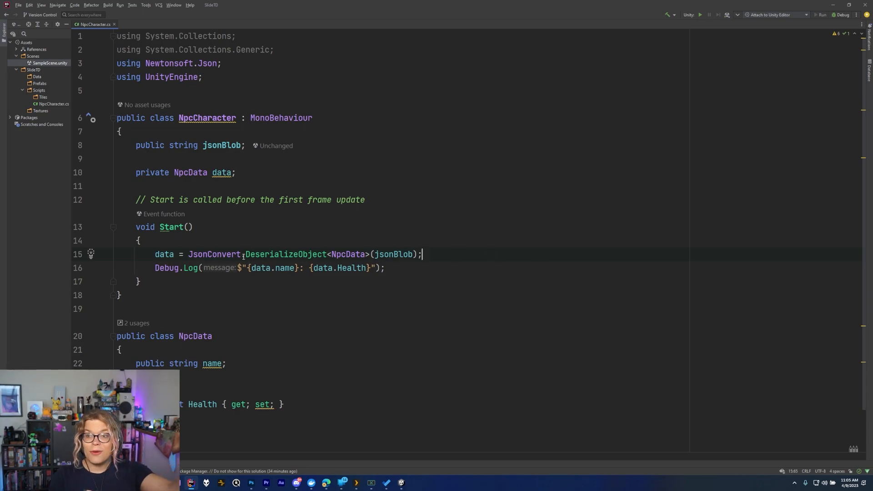
{"action": "mouse_move", "coordinate": [431, 278]}
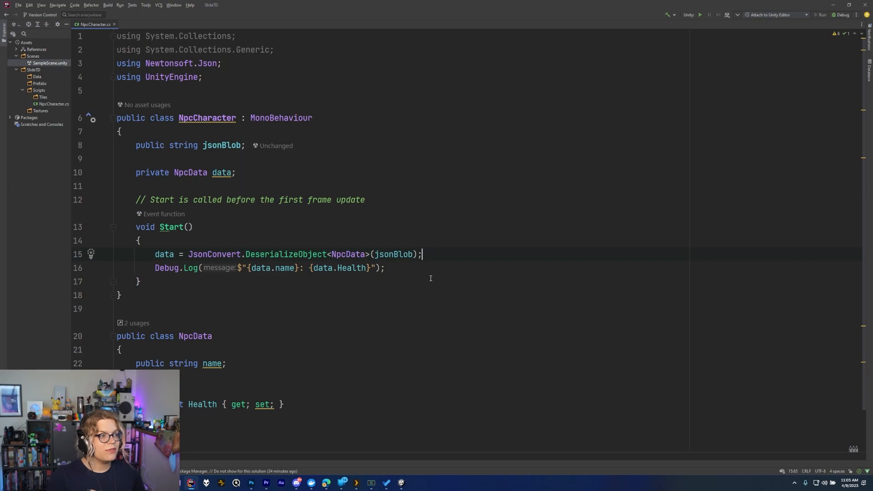
{"action": "mouse_move", "coordinate": [400, 483]}
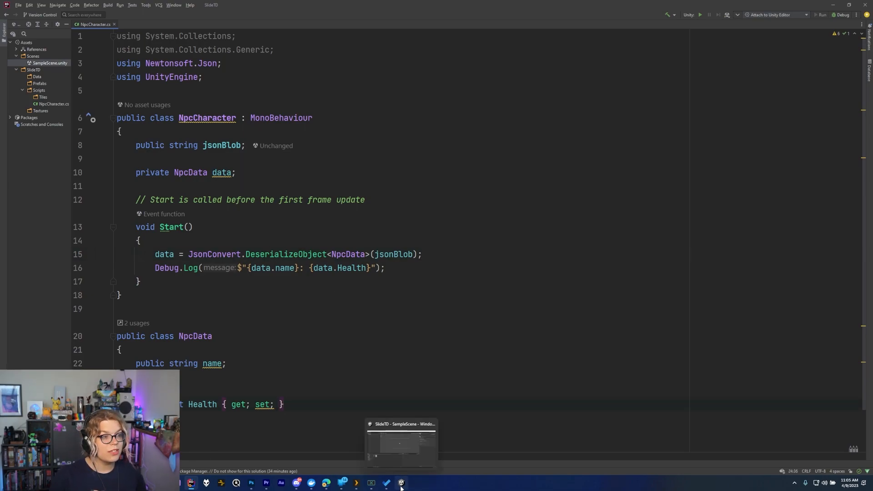
Step: Back in Unity, select Main Camera and start editing its NpcCharacter Json Blob field
{"action": "left_click", "coordinate": [400, 442]}
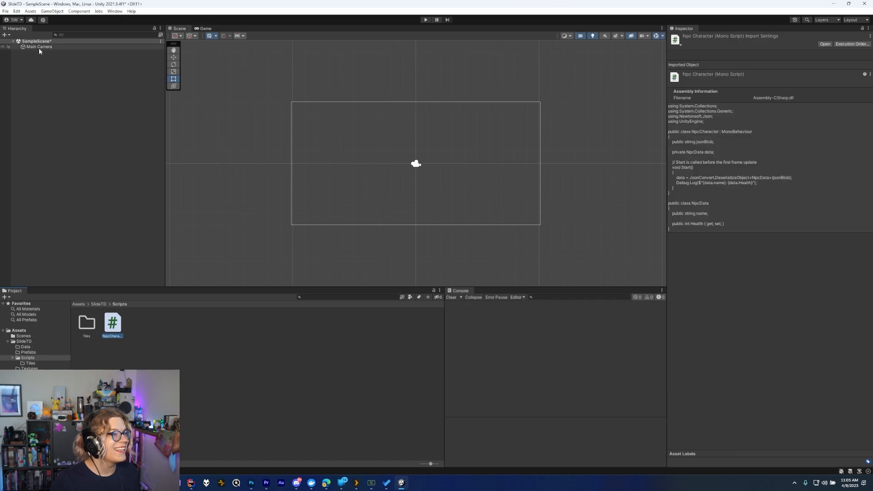
{"action": "left_click", "coordinate": [40, 47]}
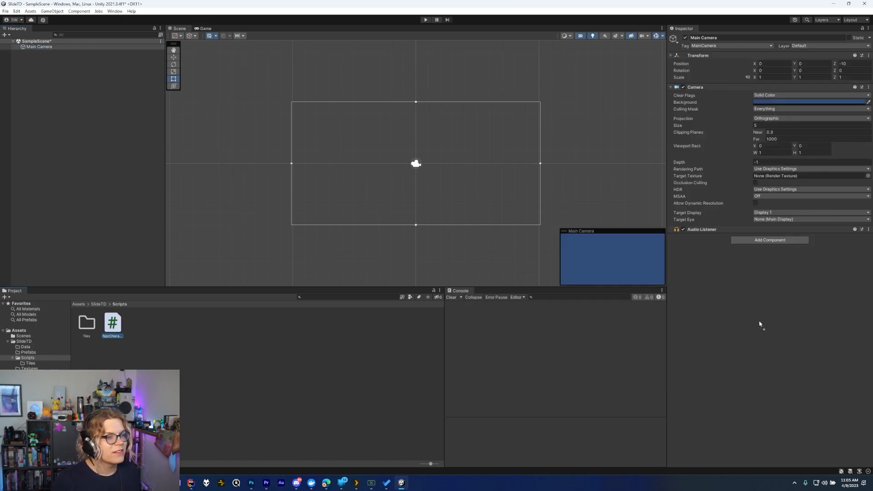
{"action": "left_click", "coordinate": [769, 240]}
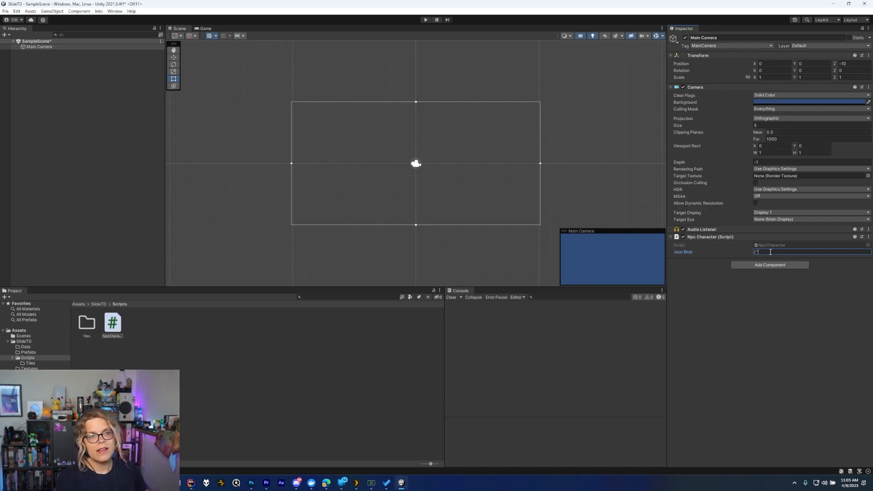
Step: Type {"name": "Test", "health": 100} into the Json Blob field
{"action": "type", "text": "\"name\""}
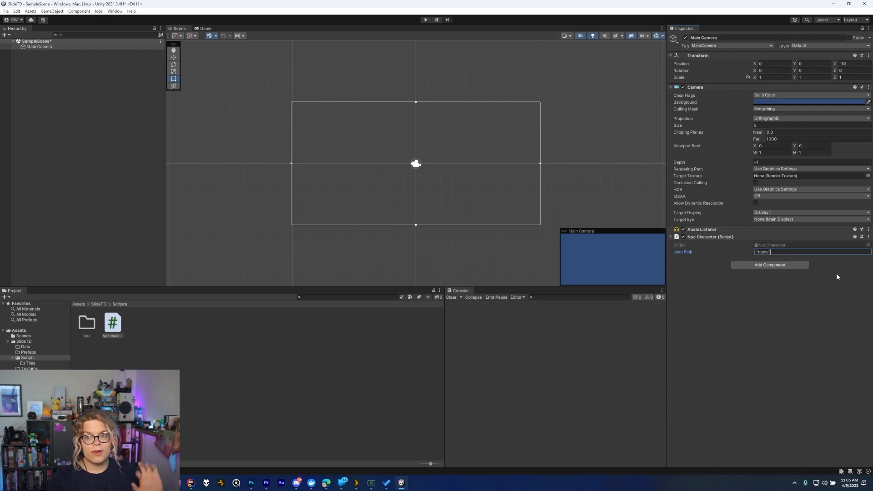
{"action": "mouse_move", "coordinate": [750, 303]}
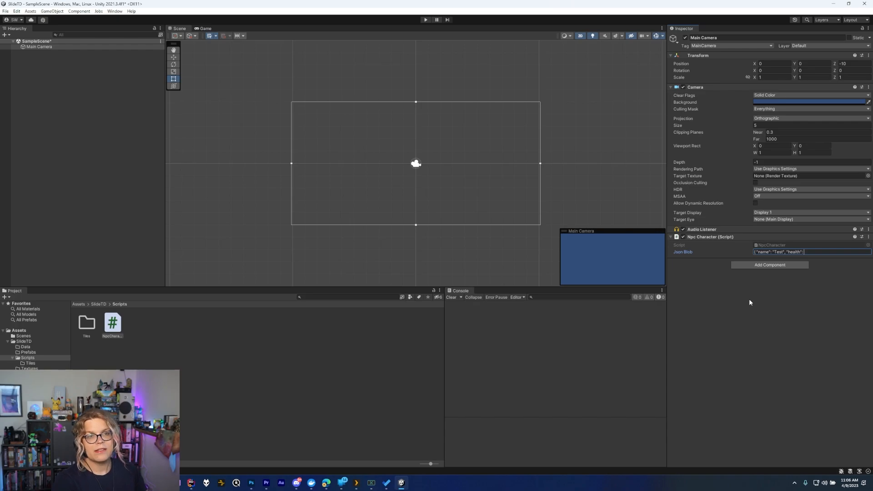
{"action": "type", "text": "120}"}
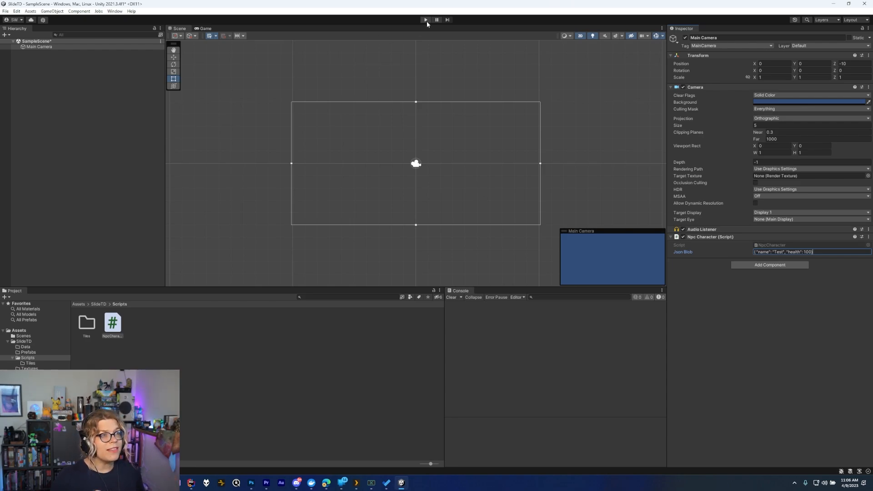
Step: Enter Play mode and check the Console's "Test: 100" log
{"action": "left_click", "coordinate": [425, 20]}
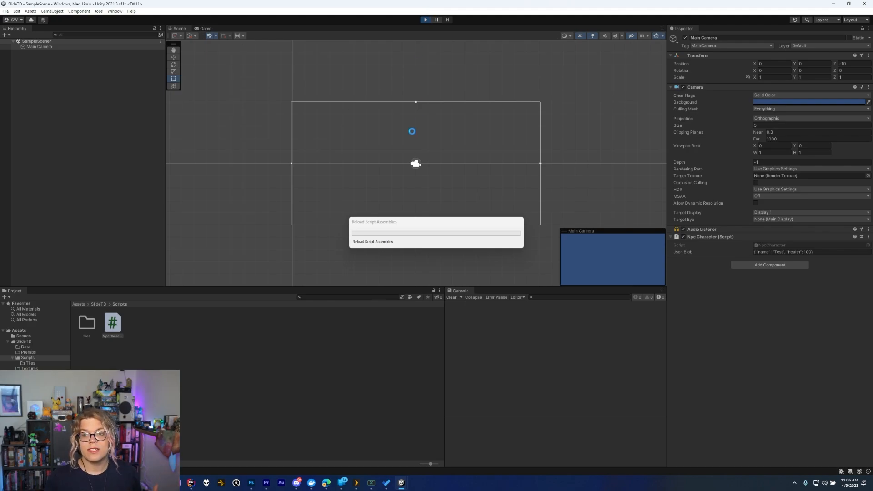
{"action": "left_click", "coordinate": [424, 19]}
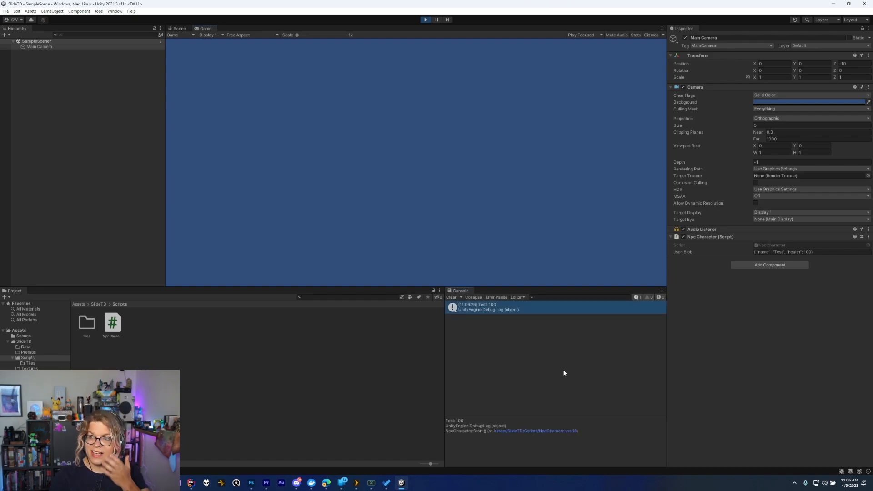
{"action": "mouse_move", "coordinate": [547, 369]}
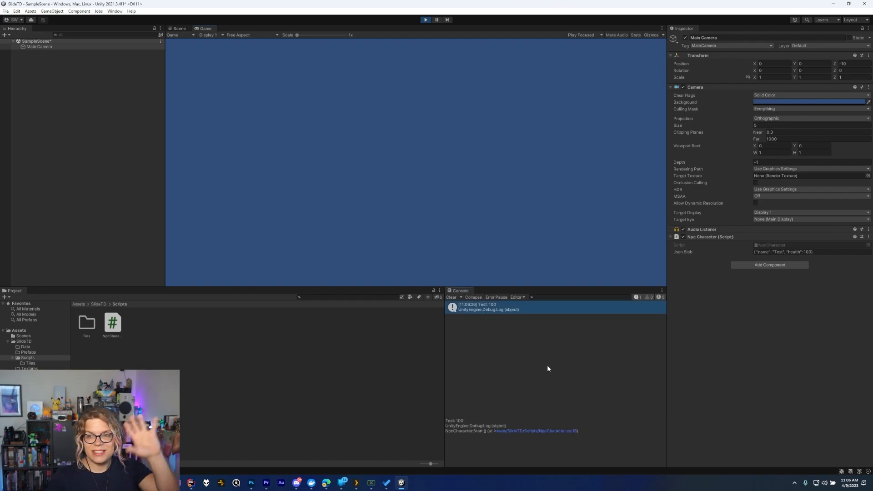
{"action": "mouse_move", "coordinate": [590, 352]}
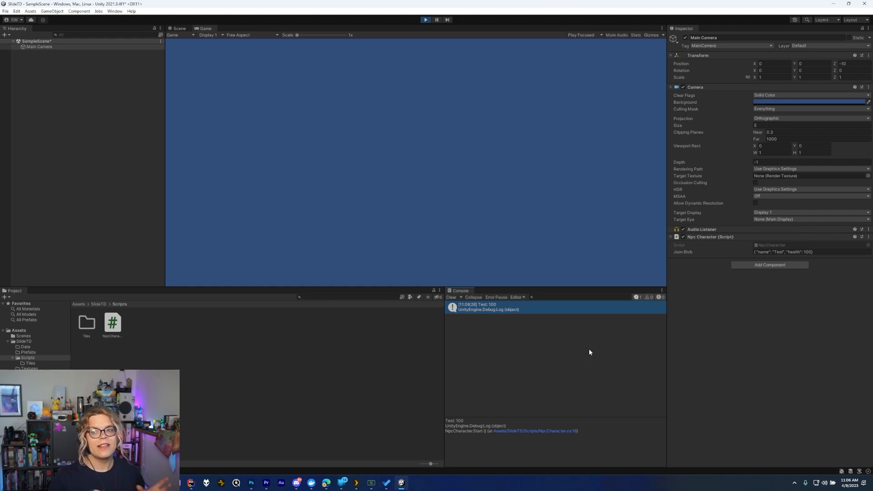
{"action": "mouse_move", "coordinate": [541, 350]}
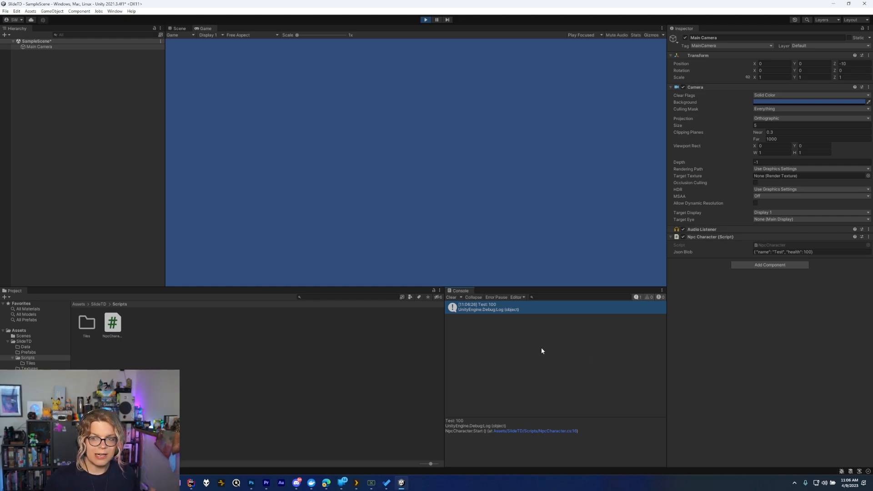
{"action": "mouse_move", "coordinate": [740, 255]}
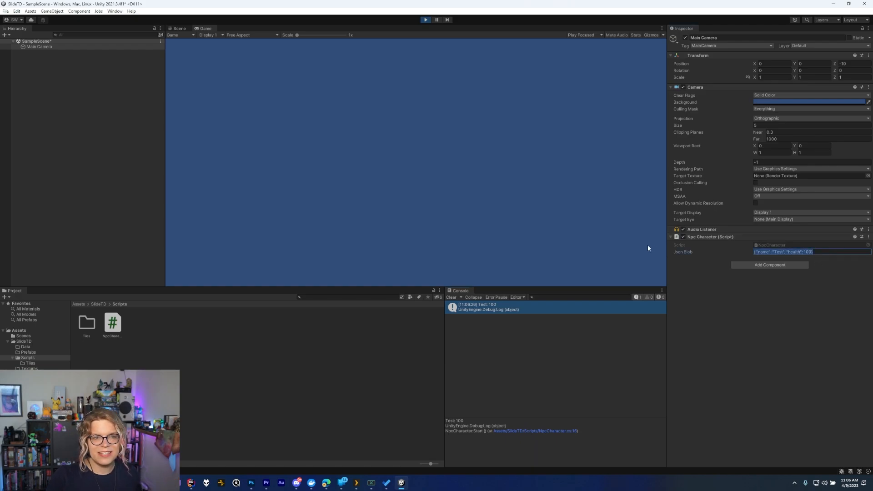
{"action": "mouse_move", "coordinate": [399, 408]}
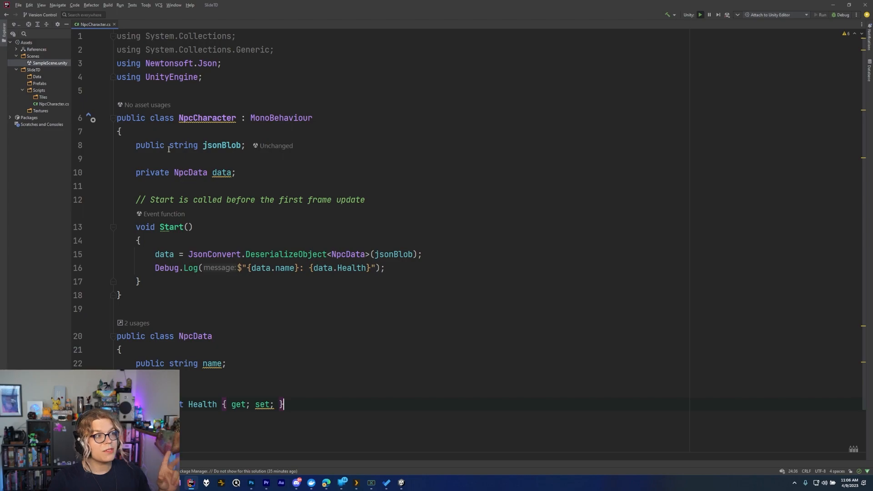
Step: Add a [Multiline(lines: ...)] attribute above the jsonBlob field
{"action": "type", "text": "[M"}
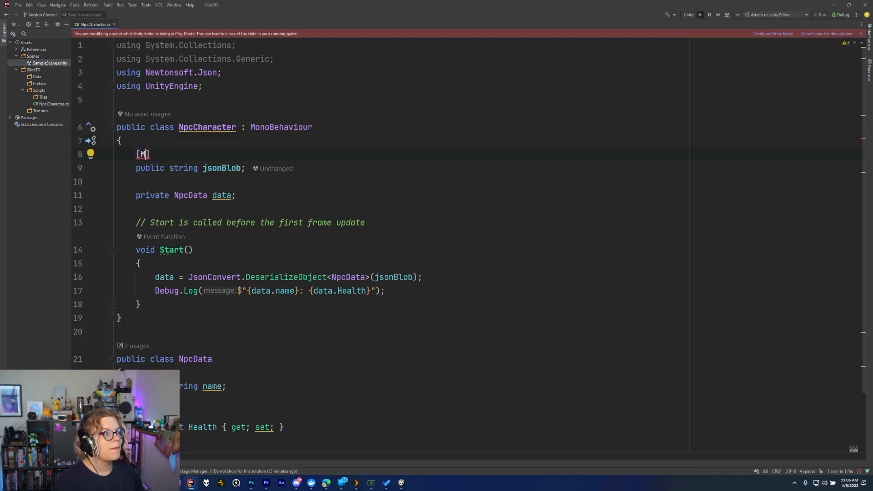
{"action": "type", "text": "ultiline"}
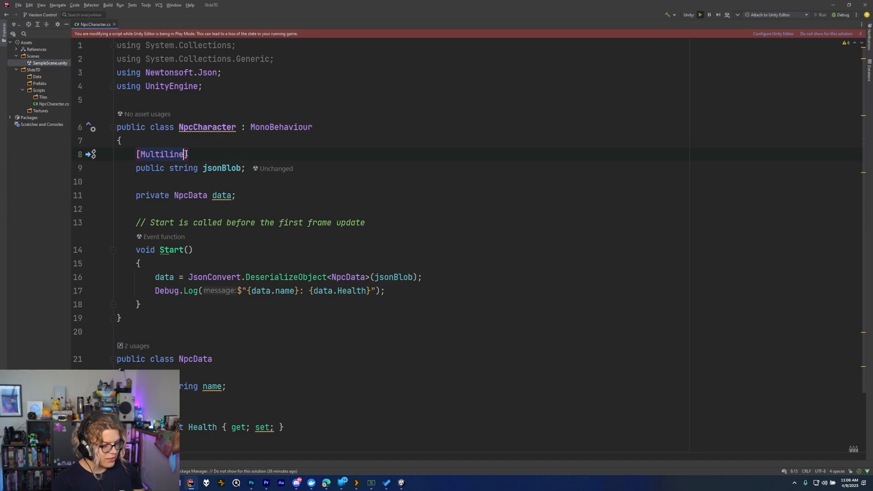
{"action": "type", "text": "(lines:3)"}
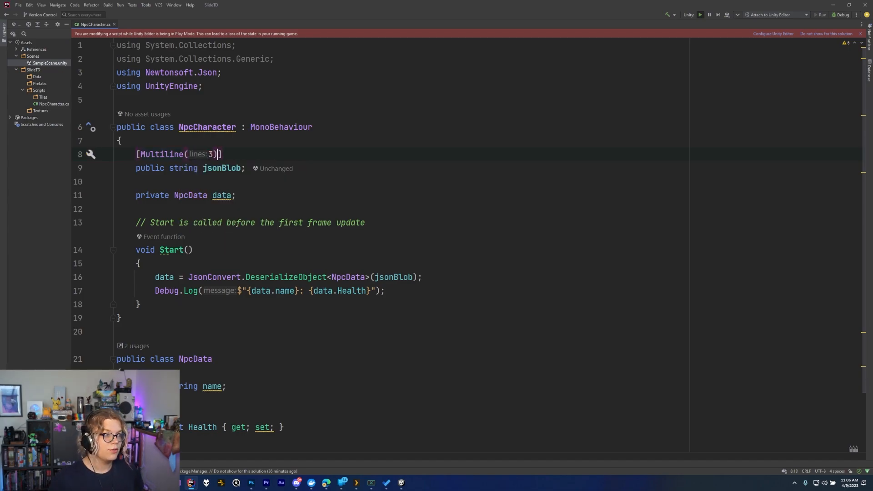
{"action": "mouse_move", "coordinate": [297, 369]}
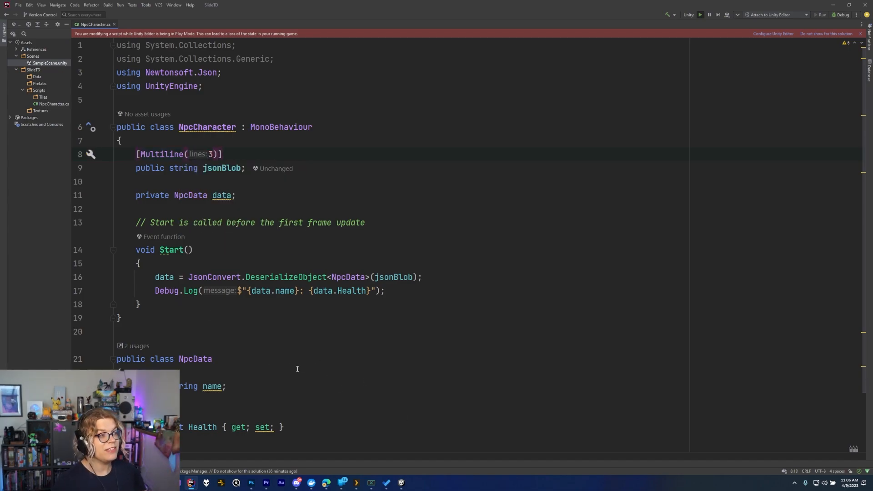
{"action": "type", "text": "5"}
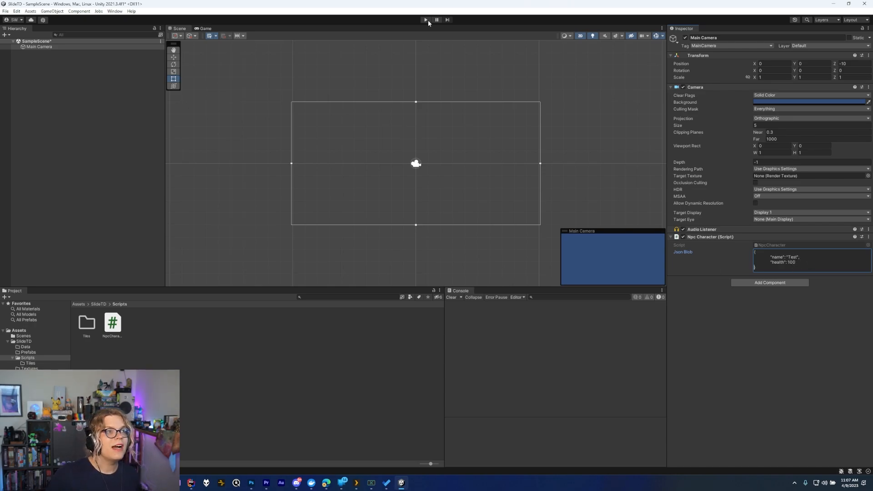
Step: Enter and exit Play mode to test the multi-line Json Blob field
{"action": "left_click", "coordinate": [425, 20]}
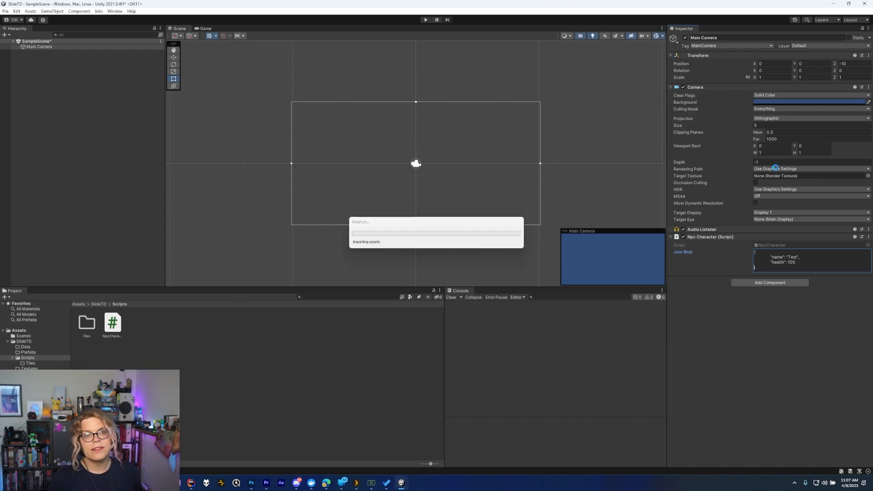
{"action": "left_click", "coordinate": [425, 19]}
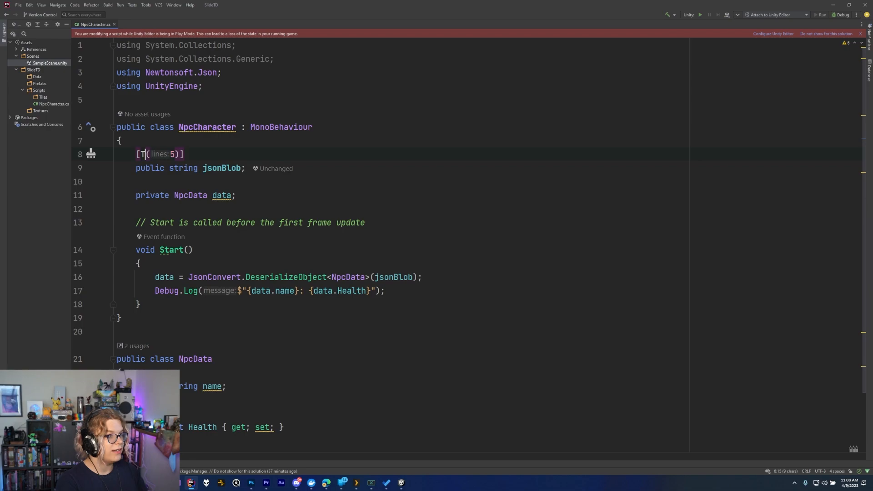
Step: Change the jsonBlob attribute to [TextArea(1,10)] in place of Multiline
{"action": "type", "text": "TextArea"}
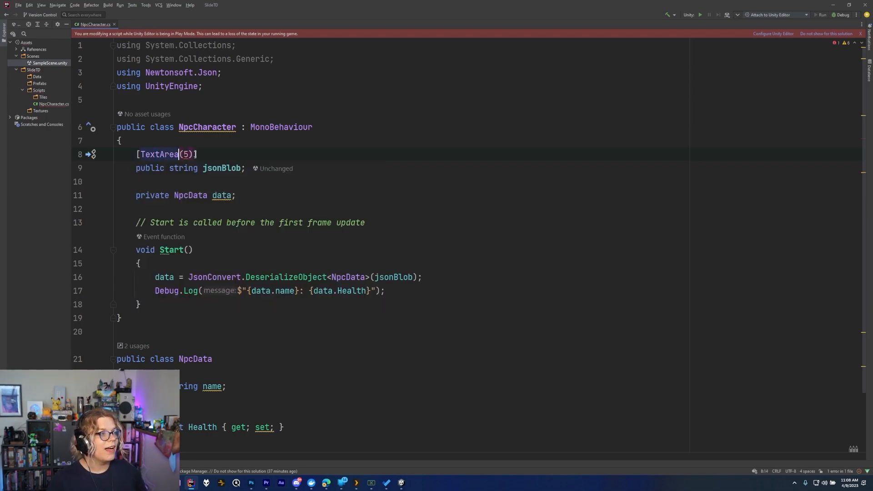
{"action": "key", "text": "Backspace"}
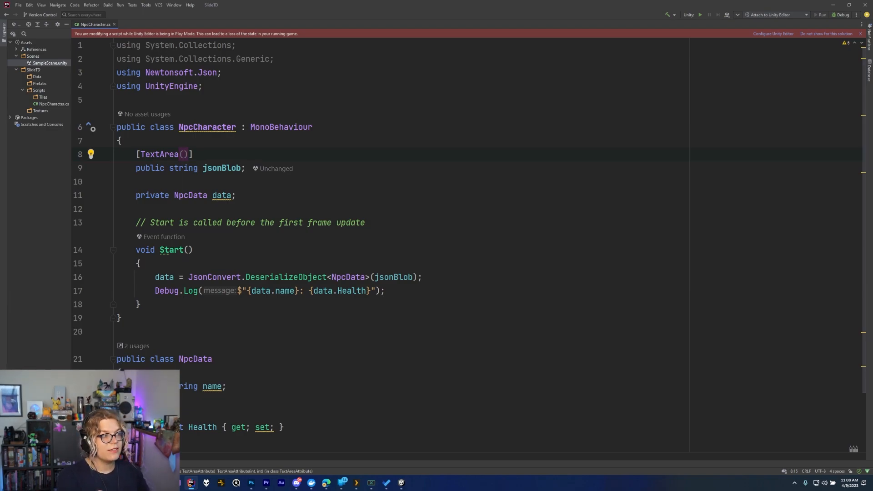
{"action": "type", "text": "1,10"}
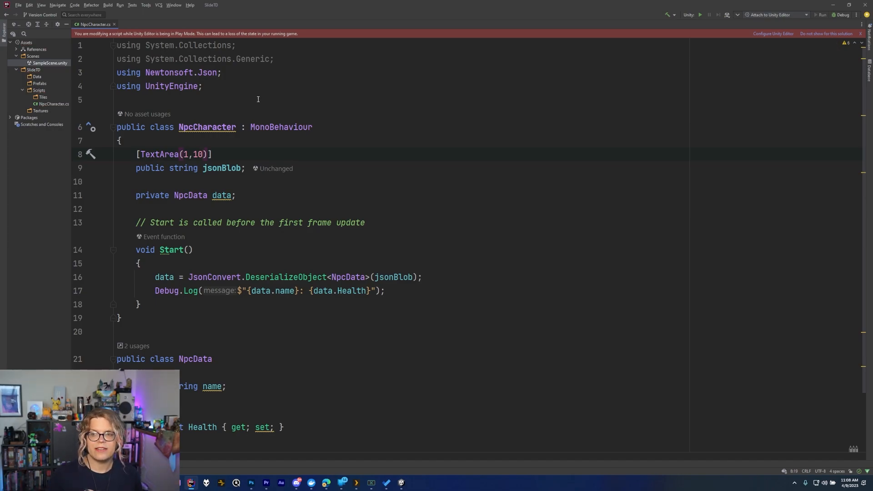
{"action": "mouse_move", "coordinate": [239, 136]}
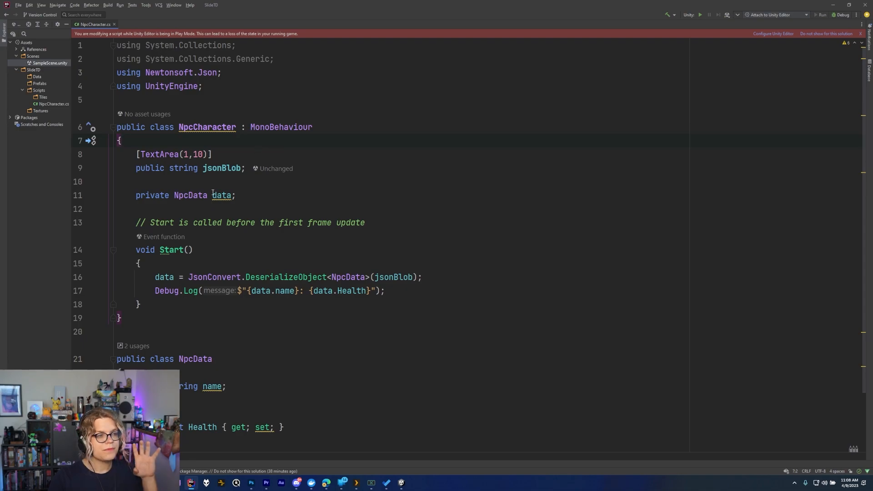
{"action": "mouse_move", "coordinate": [221, 195]}
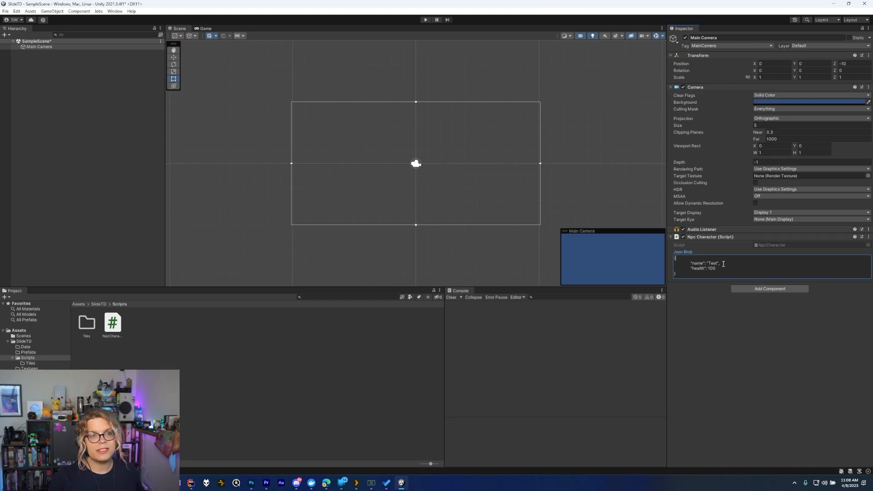
Step: Select a word inside the Json Blob text area in the Inspector
{"action": "double_click", "coordinate": [713, 263]}
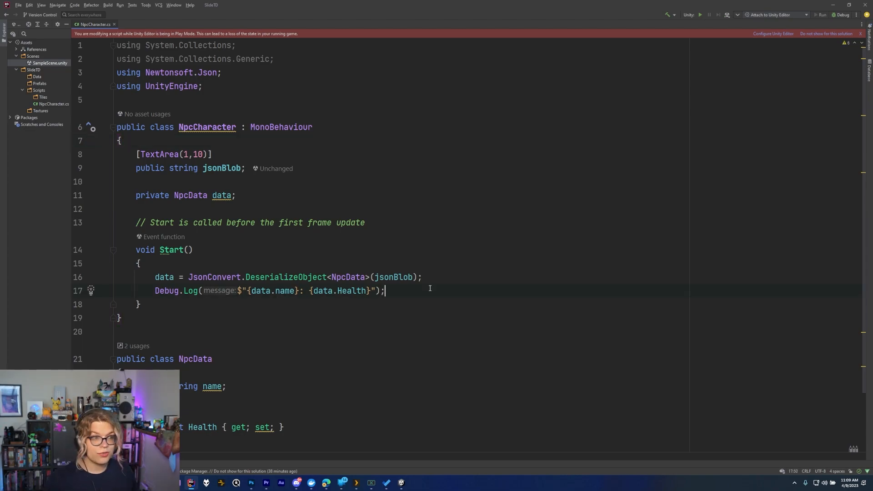
Step: Set data.name to "Sarah" in Start after the first log
{"action": "type", "text": "data."}
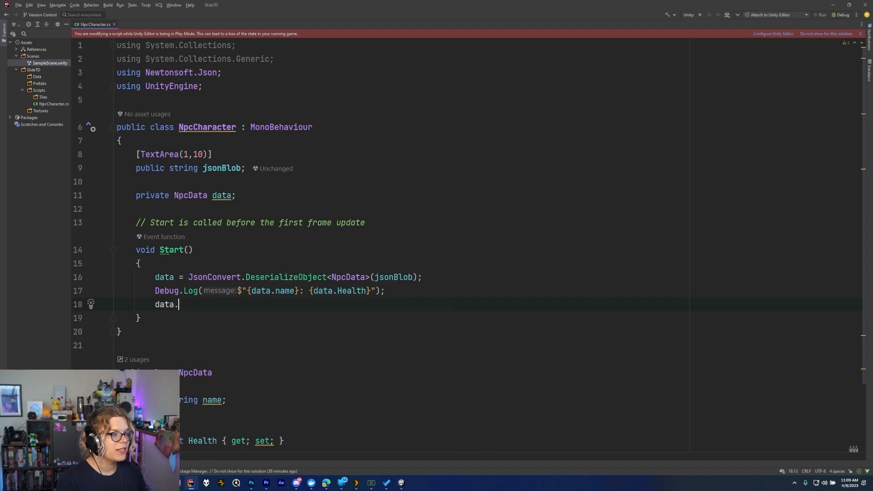
{"action": "type", "text": "name ="}
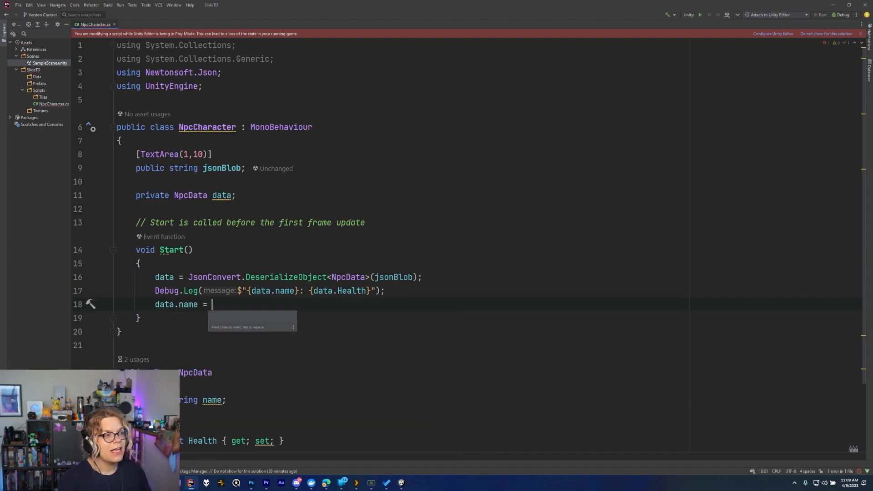
{"action": "type", "text": "\""}
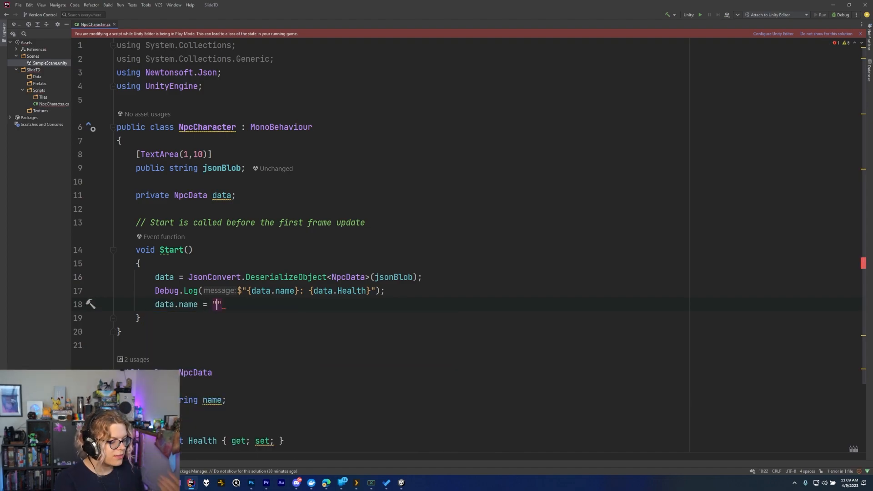
{"action": "type", "text": "Sarah"}
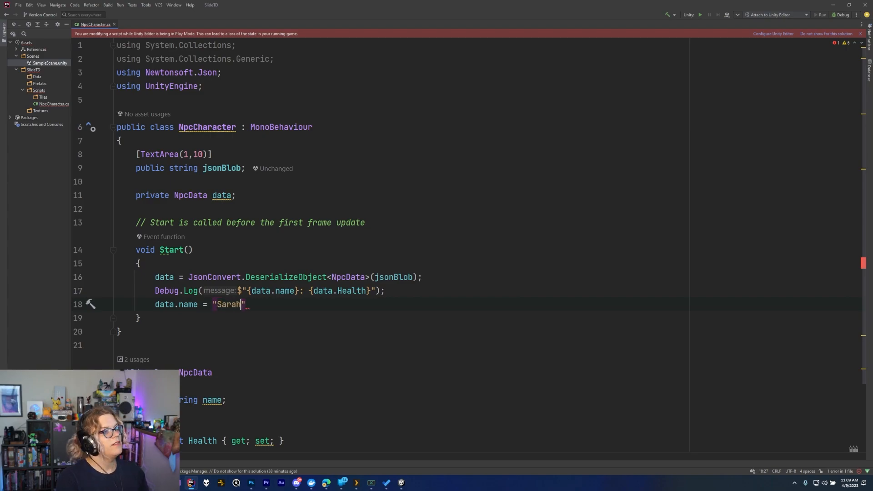
{"action": "key", "text": "enter"}
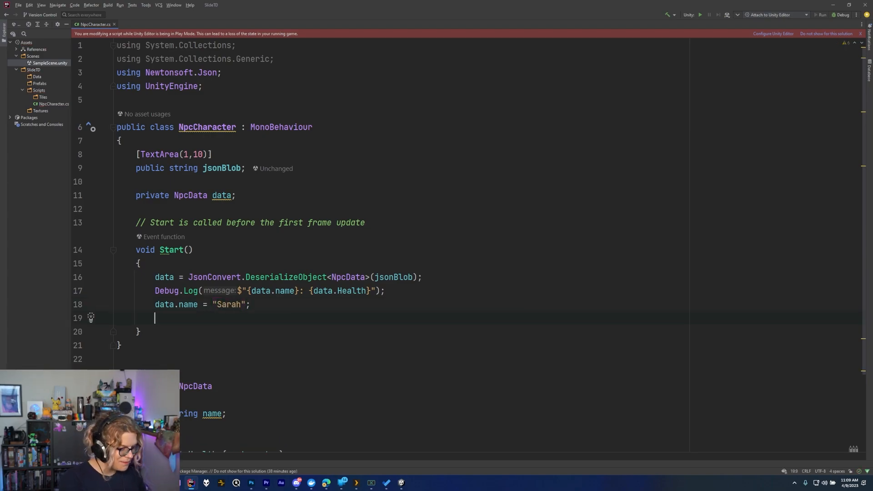
Step: Add 10 to data.Health and log JsonConvert.SerializeObject(data)
{"action": "type", "text": "data.Health ="}
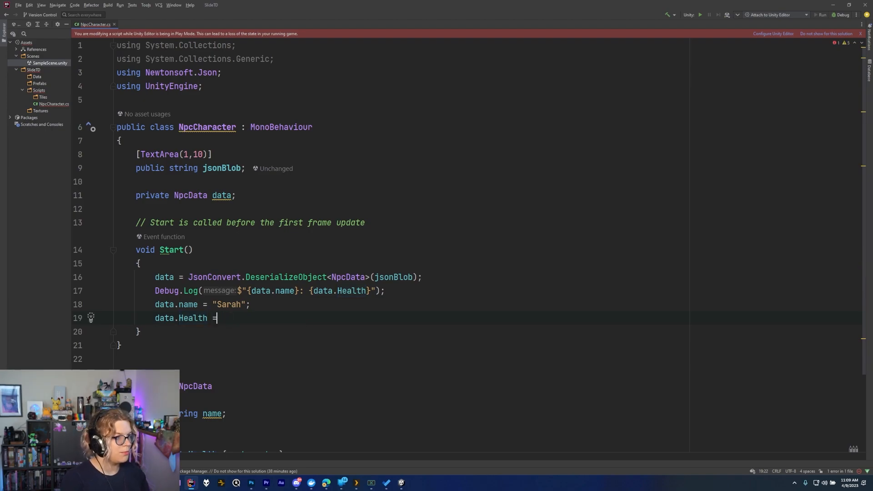
{"action": "type", "text": "+= 10;"}
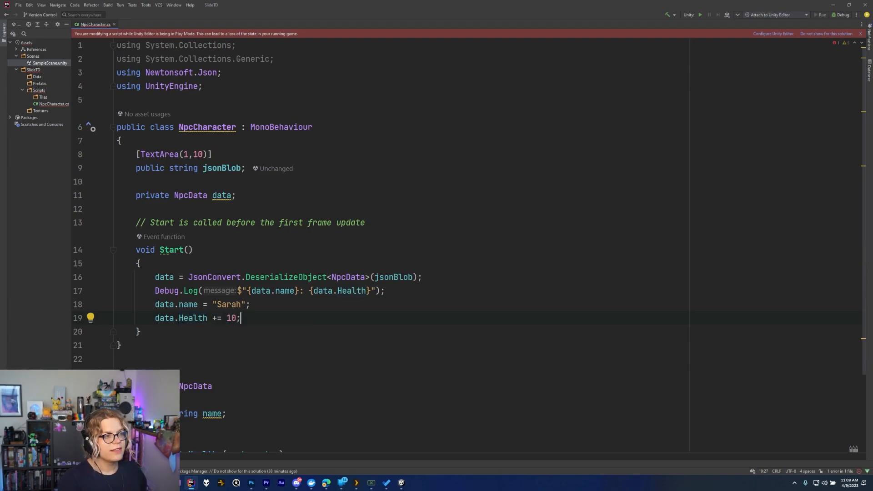
{"action": "type", "text": "Debug.Log();"}
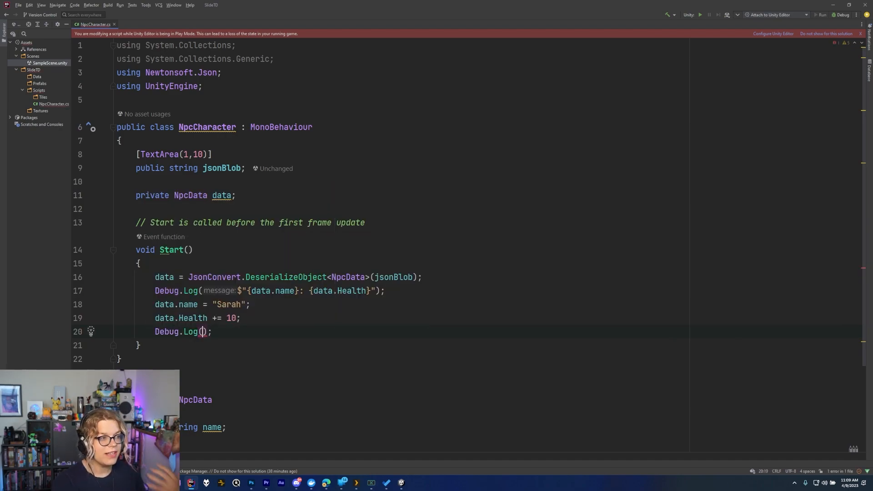
{"action": "type", "text": "JsonConvert.SerializeObject("}
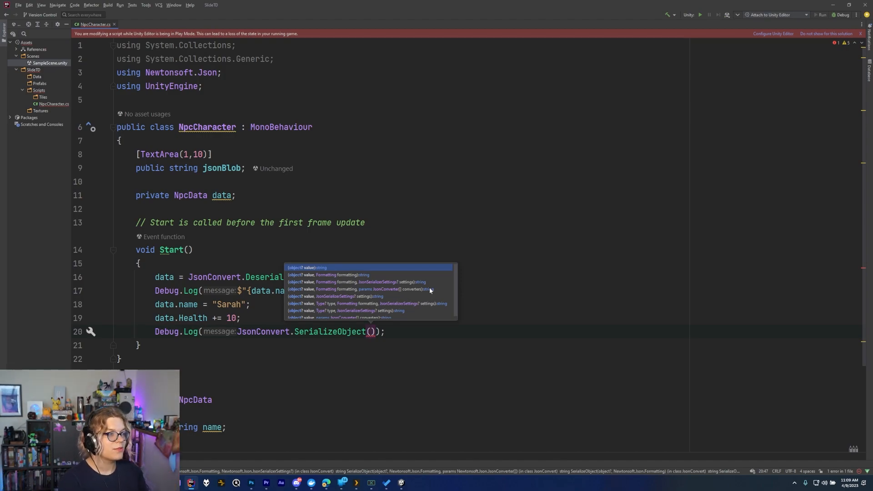
{"action": "type", "text": "data"}
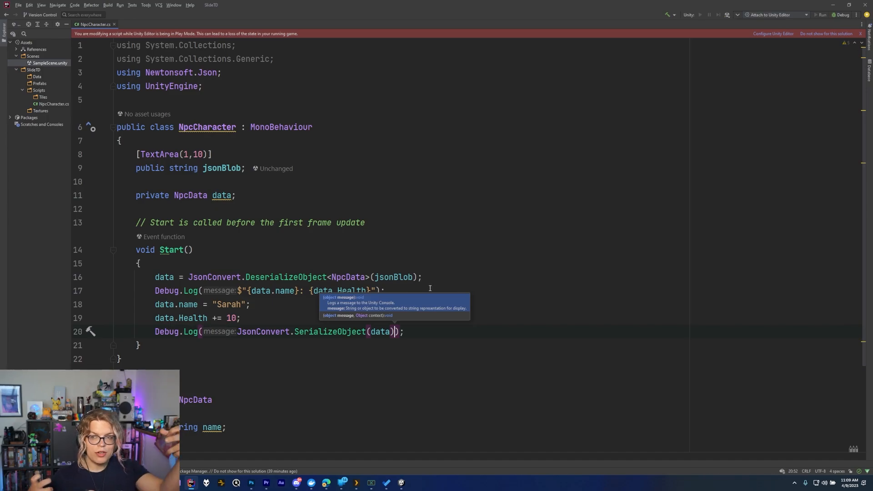
{"action": "mouse_move", "coordinate": [347, 197]}
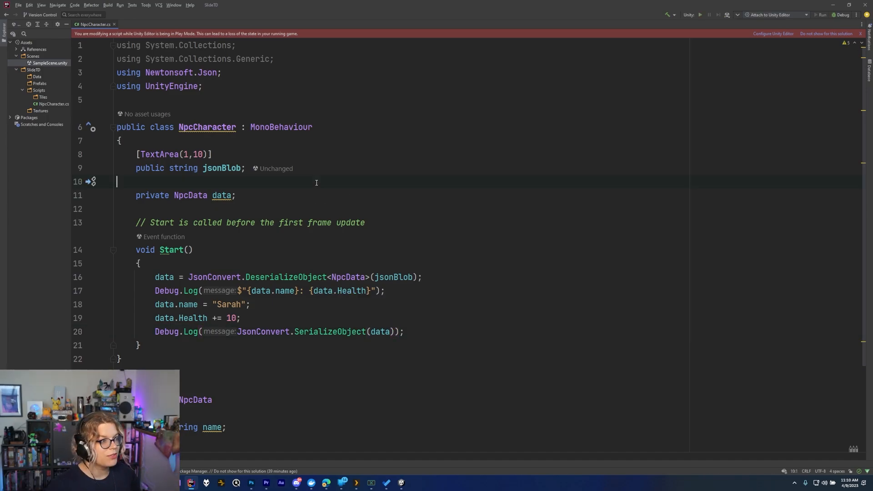
{"action": "mouse_move", "coordinate": [400, 482]}
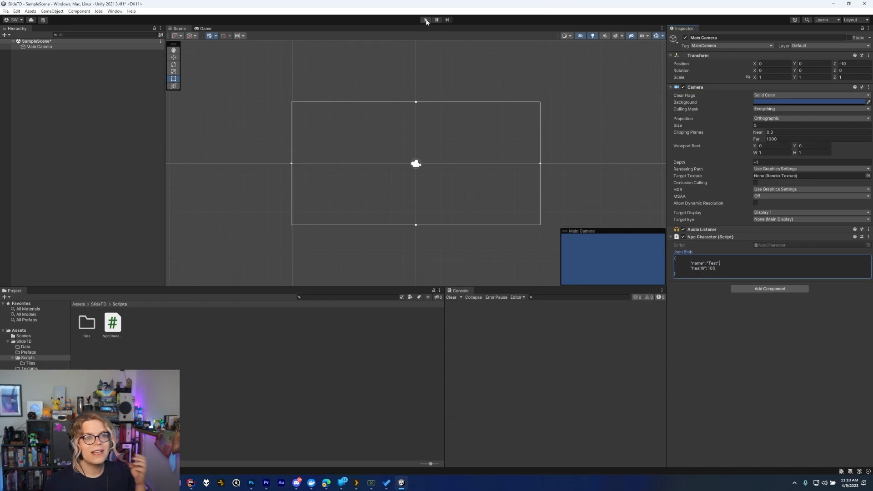
Step: Toggle Play mode so the Console logs {"name":"Sarah","Health":110}
{"action": "left_click", "coordinate": [426, 20]}
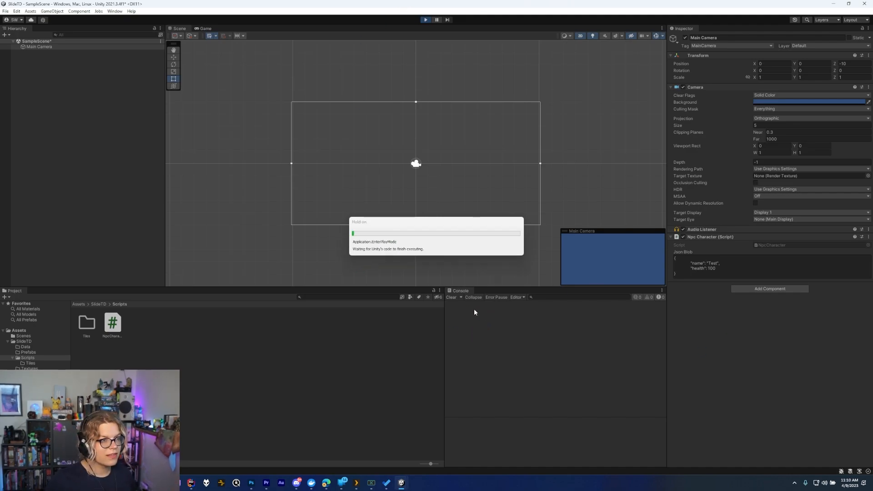
{"action": "left_click", "coordinate": [424, 19]}
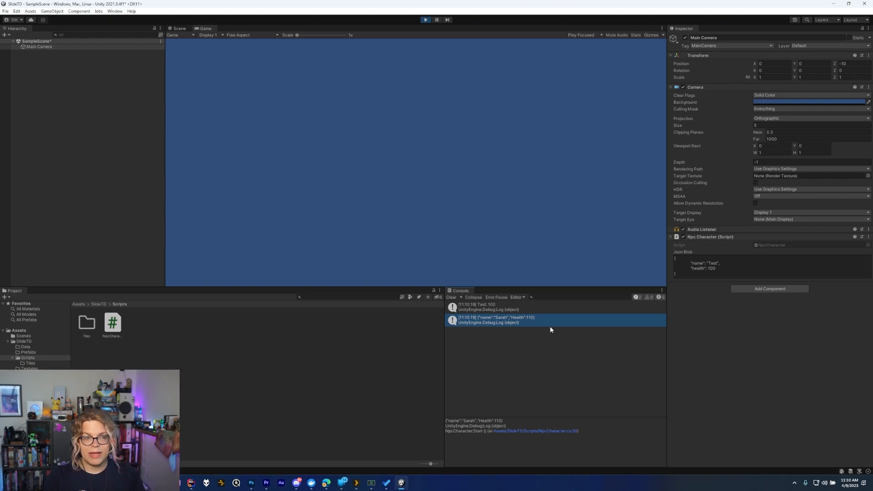
{"action": "mouse_move", "coordinate": [546, 345]}
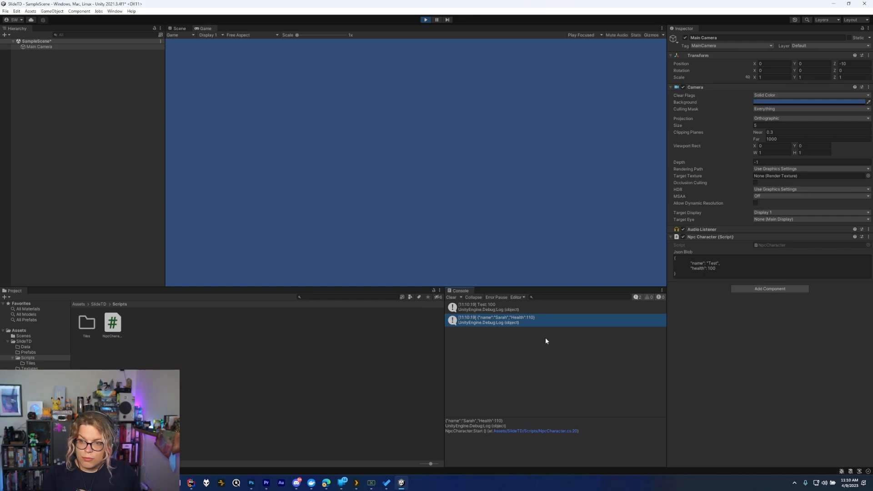
{"action": "mouse_move", "coordinate": [549, 331]}
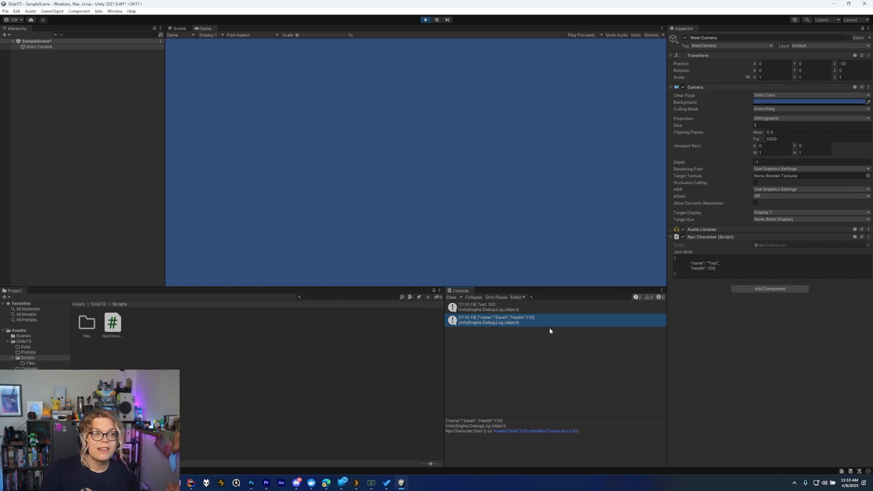